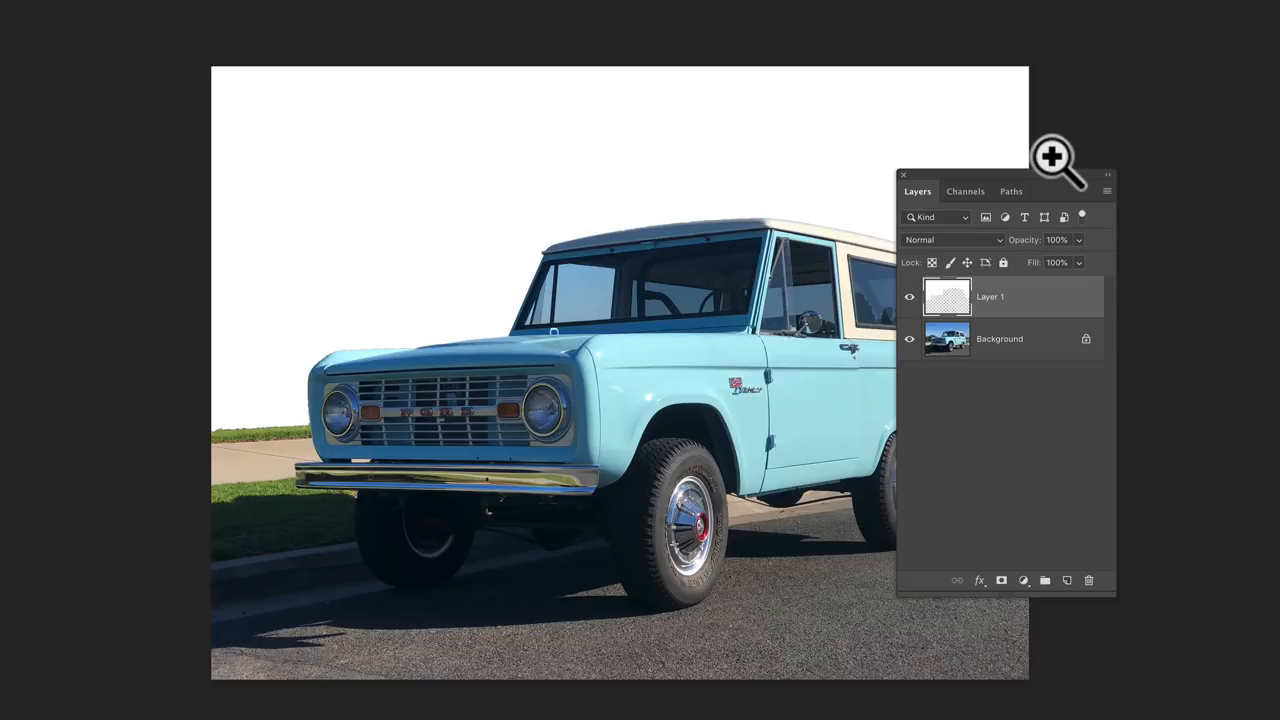
{"action": "mouse_move", "coordinate": [1050, 200]}
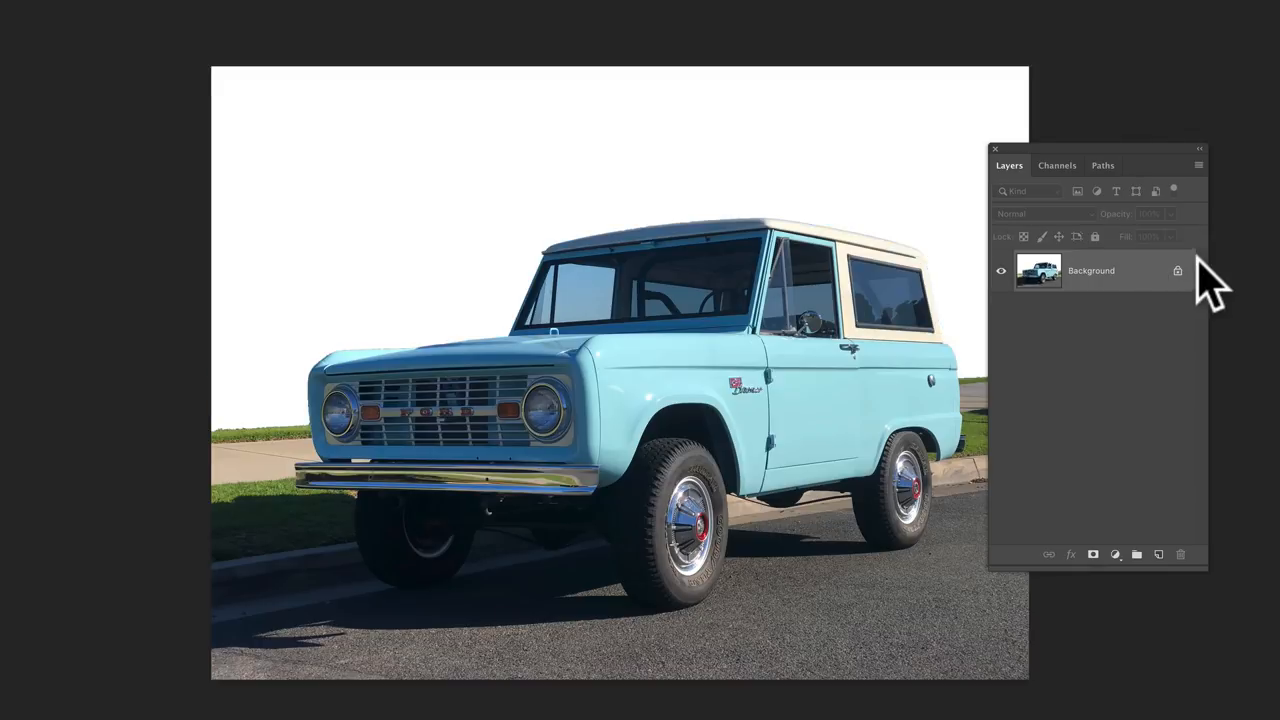
{"action": "mouse_move", "coordinate": [1210, 284]}
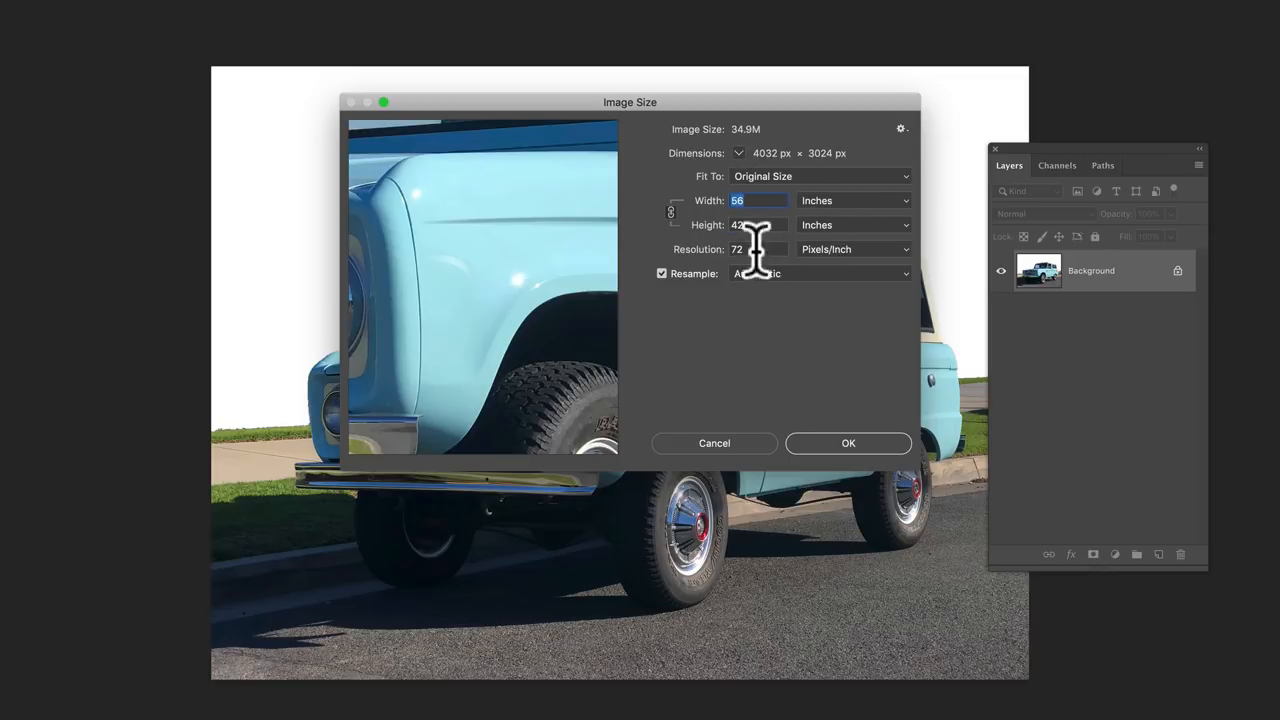
{"action": "mouse_move", "coordinate": [764, 244]}
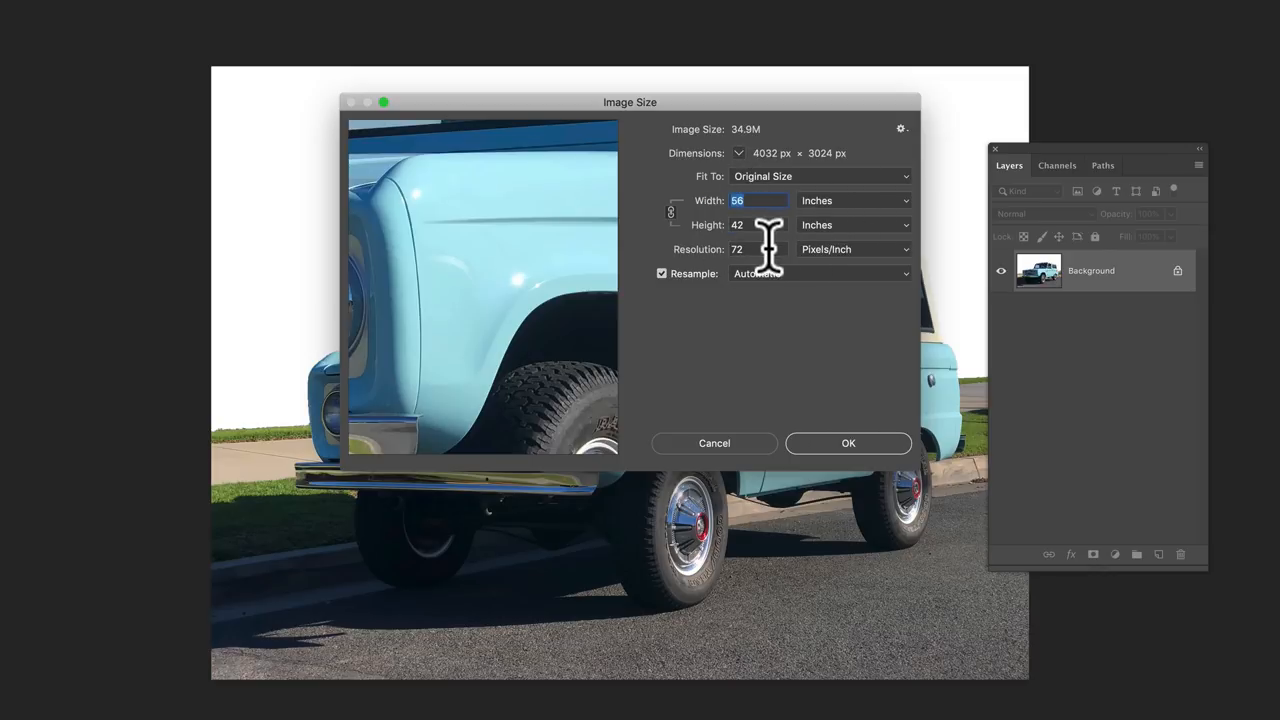
{"action": "mouse_move", "coordinate": [764, 244]}
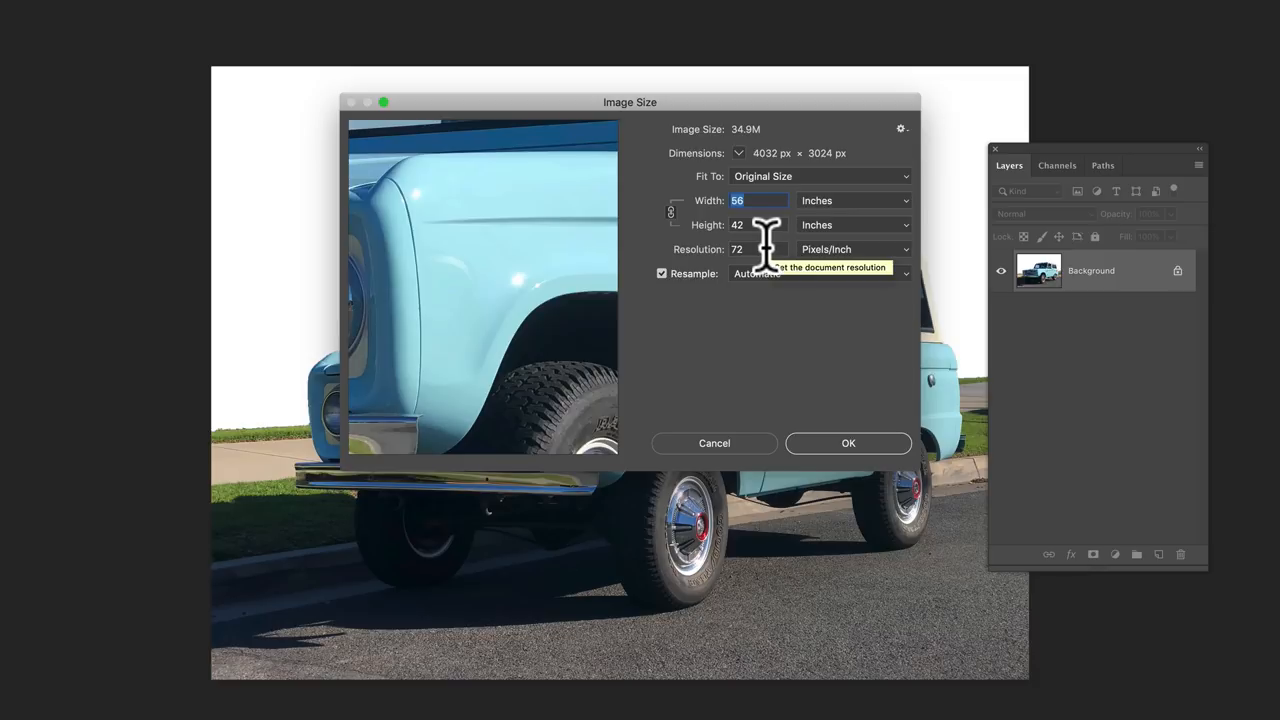
- Set resolution to 1000 ppi with resampling off, then width 12 inches with resampling on
{"action": "left_click", "coordinate": [660, 272]}
{"action": "type", "text": "300"}
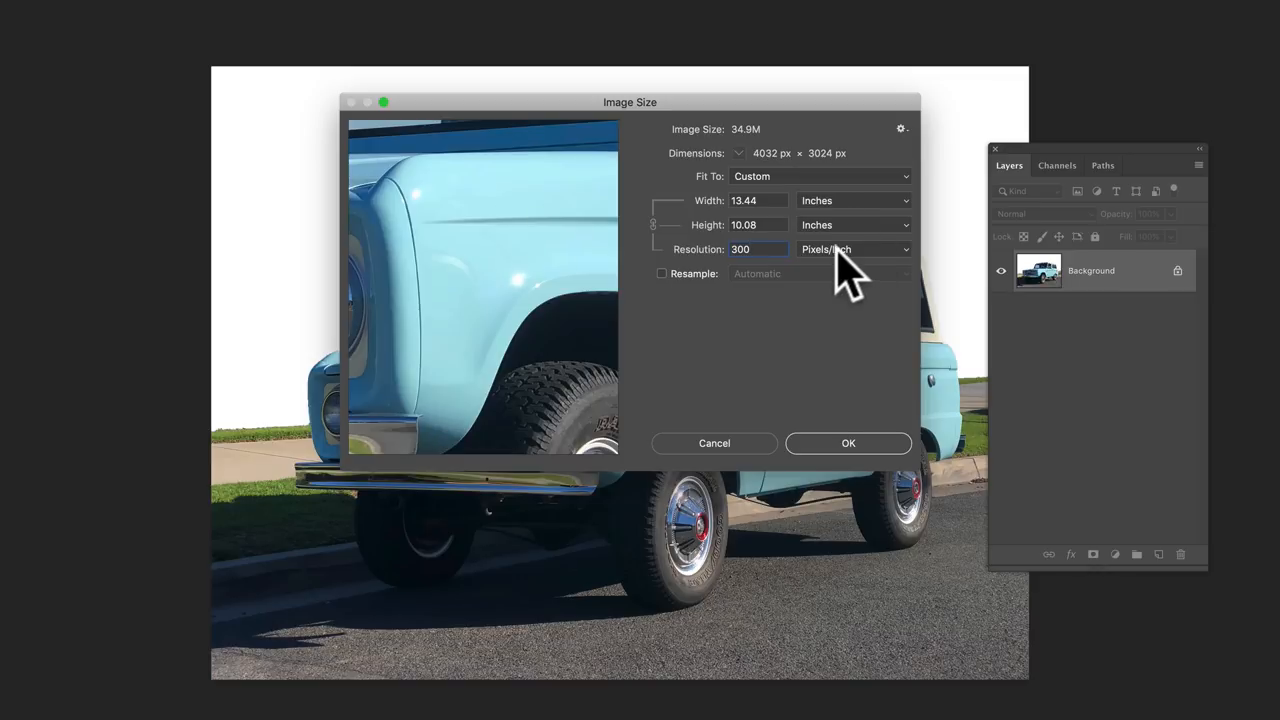
{"action": "mouse_move", "coordinate": [740, 216]}
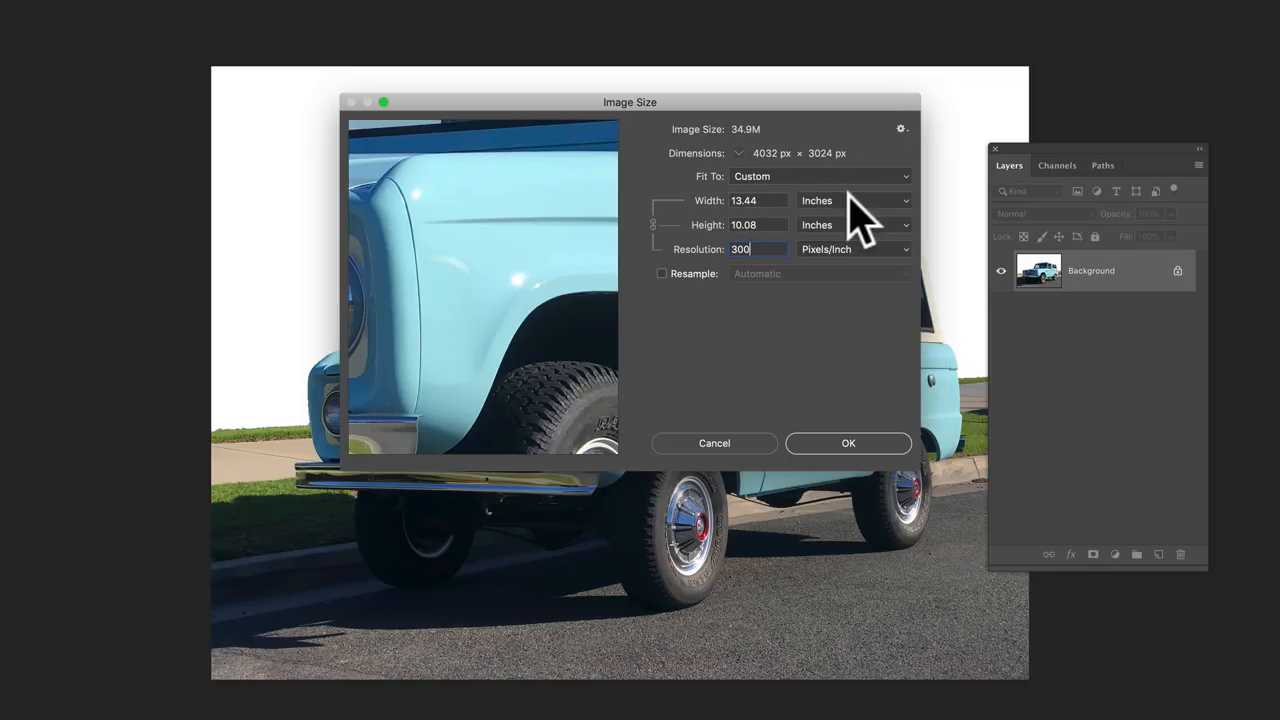
{"action": "mouse_move", "coordinate": [862, 216]}
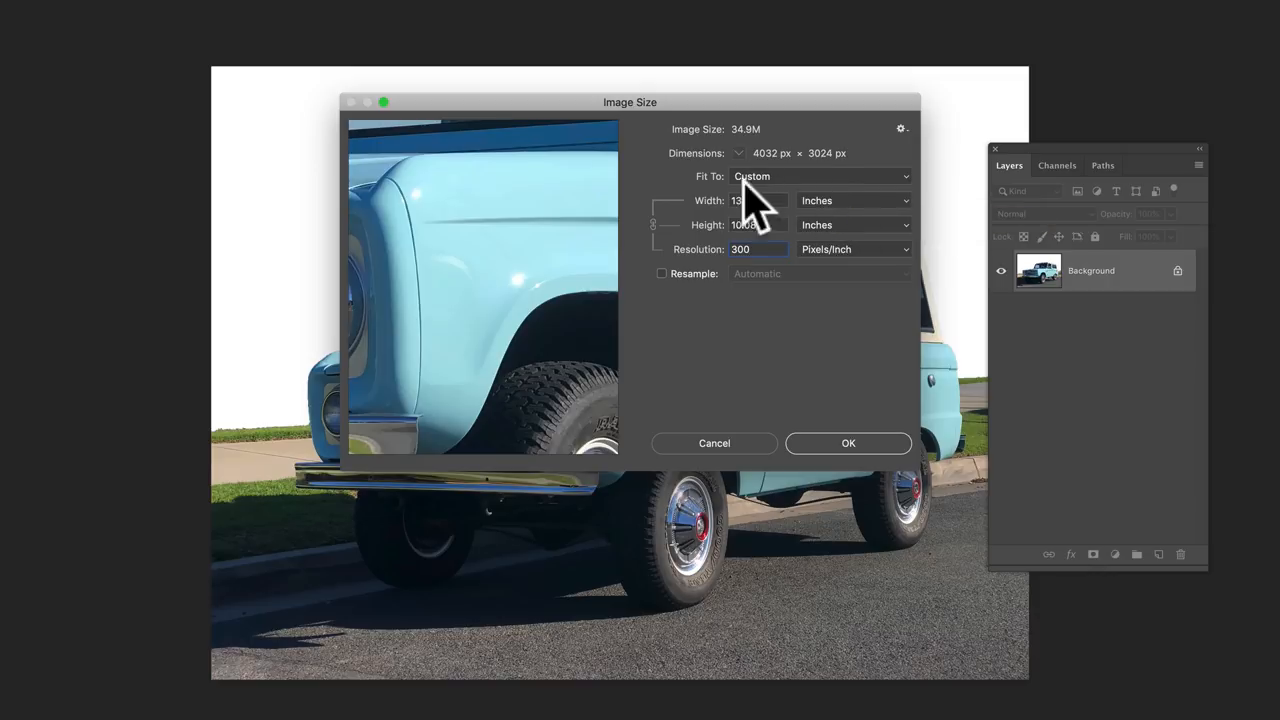
{"action": "mouse_move", "coordinate": [760, 200]}
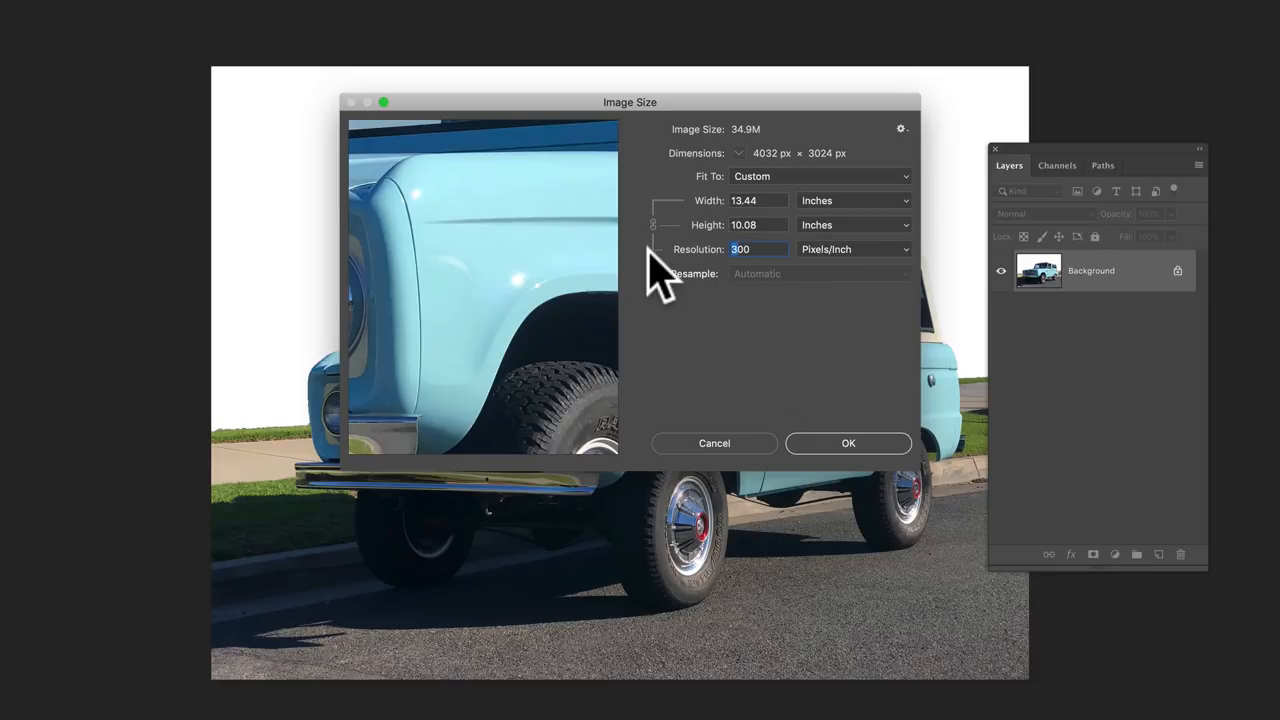
{"action": "type", "text": "1000"}
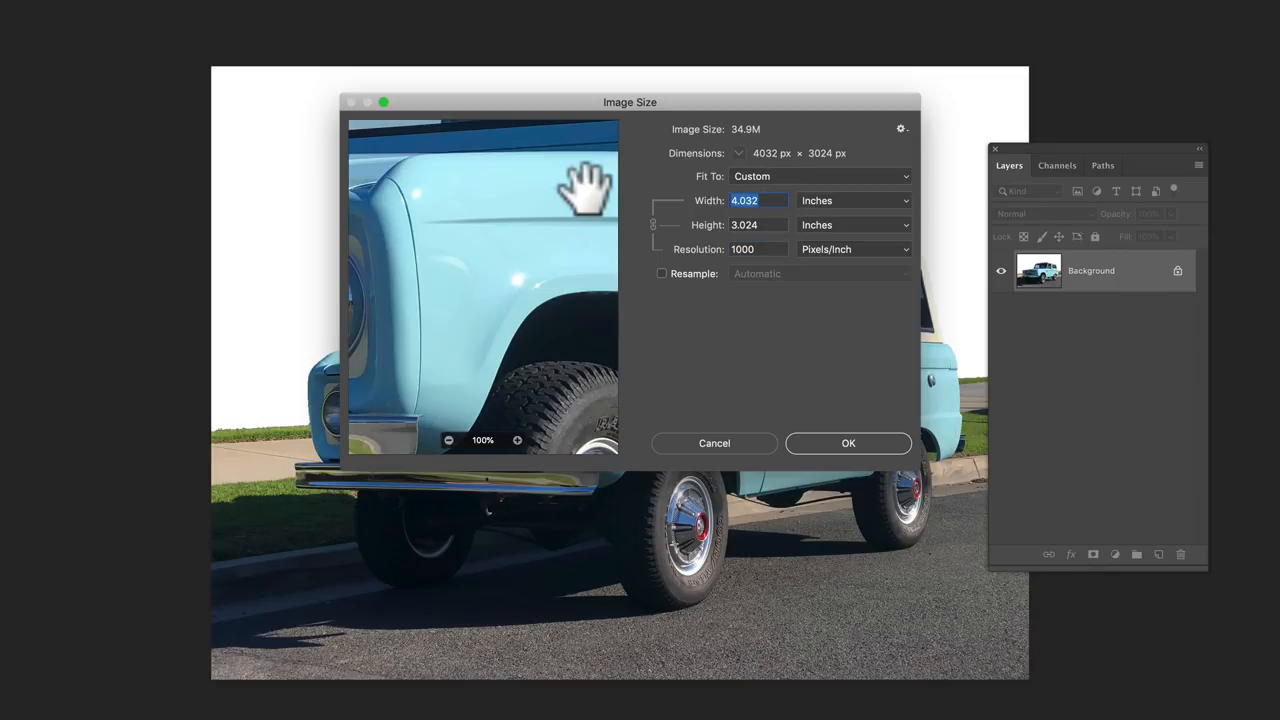
{"action": "left_click", "coordinate": [660, 272]}
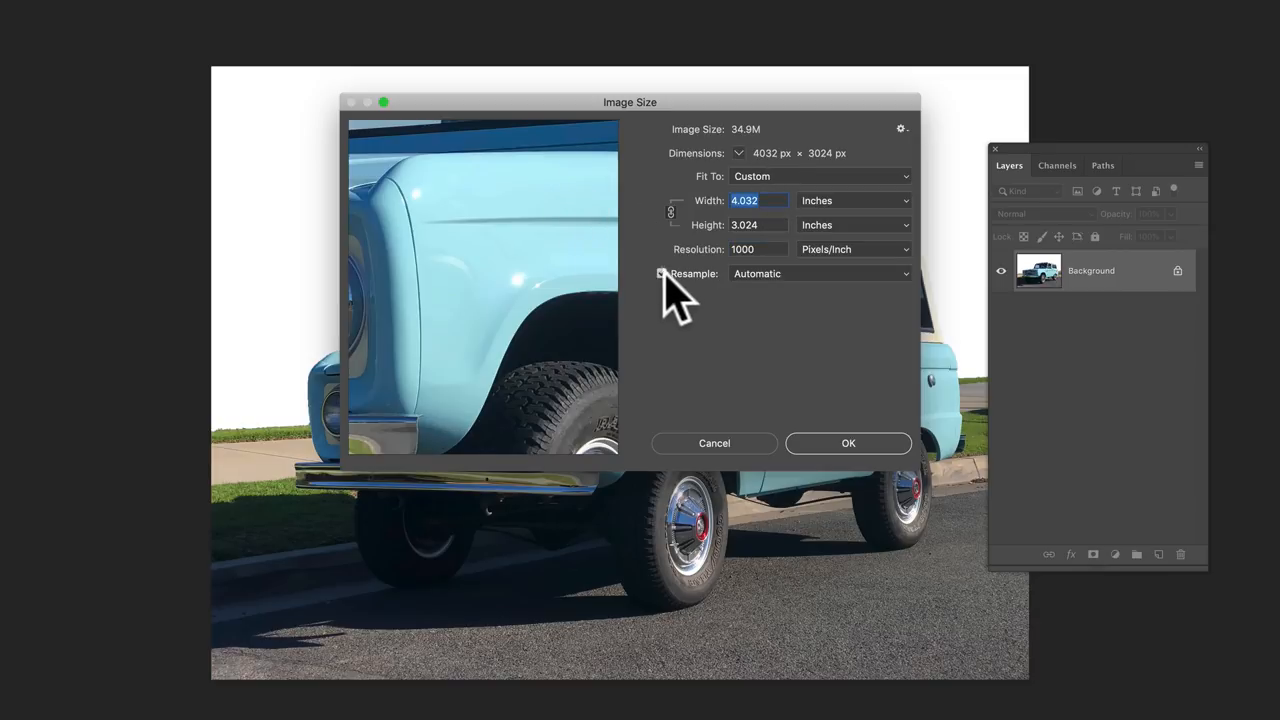
{"action": "left_click", "coordinate": [660, 272]}
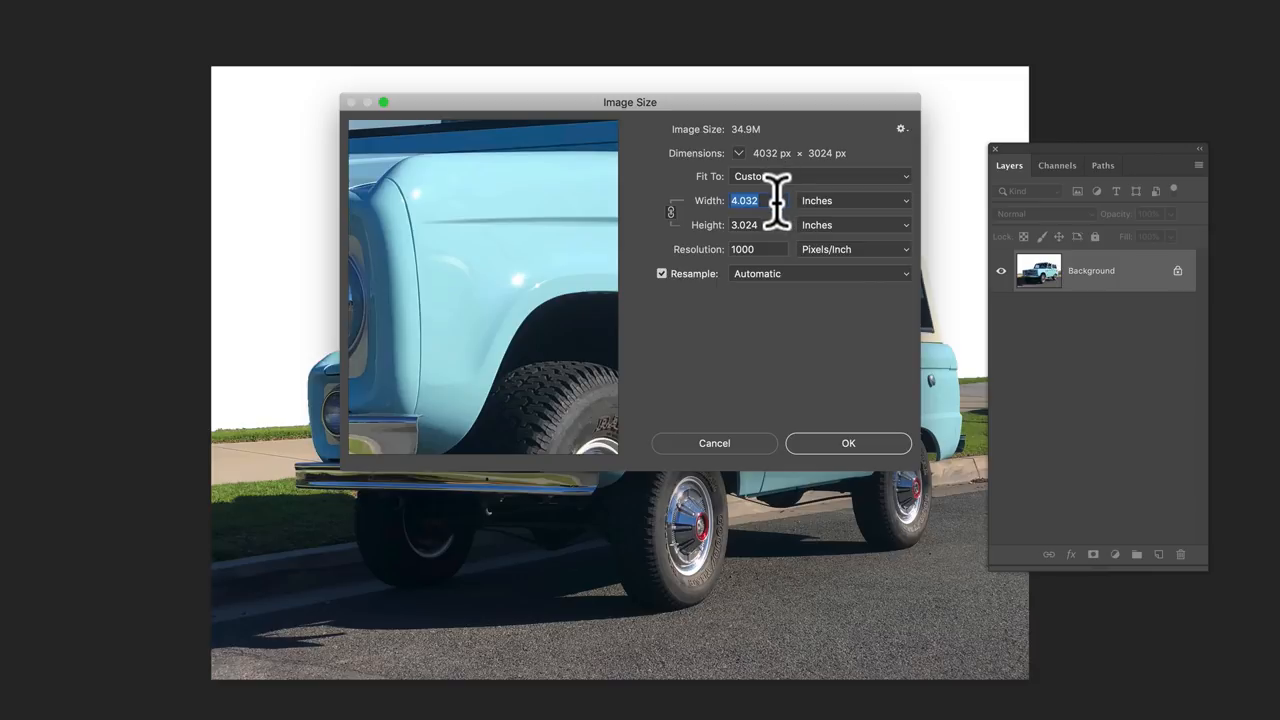
{"action": "type", "text": "12"}
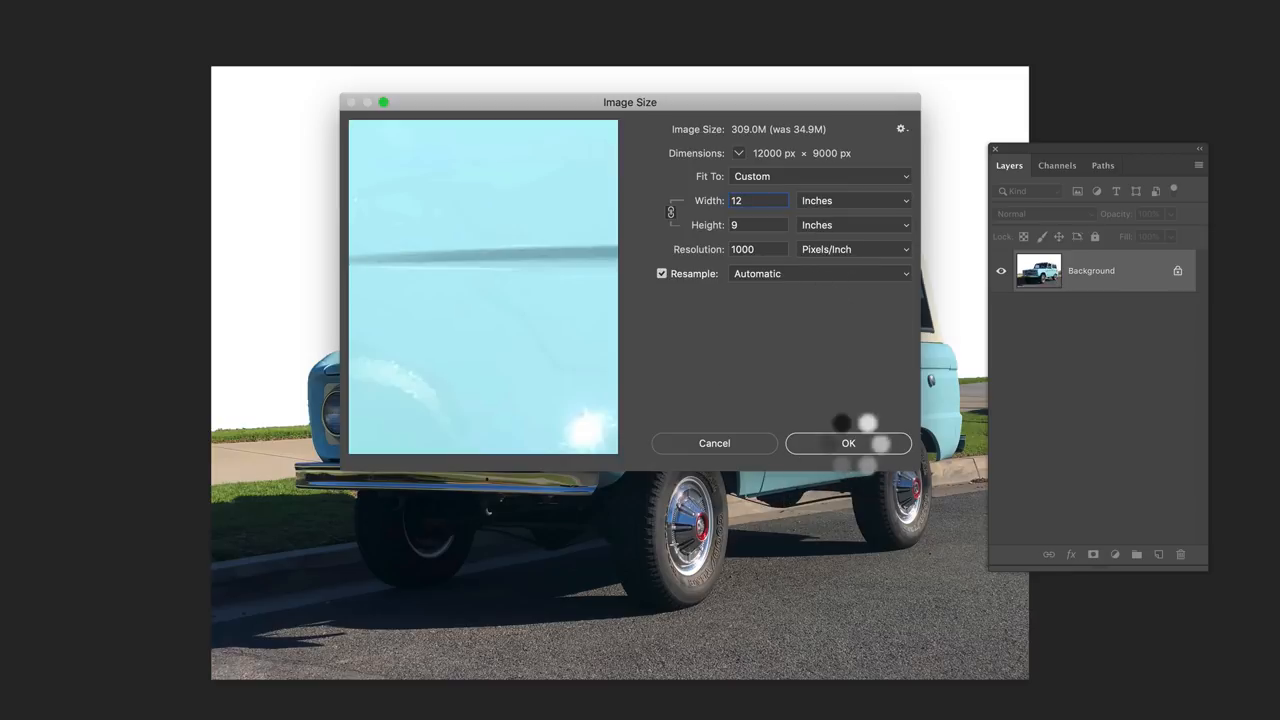
- Apply the image size, discard colour for grayscale, and apply Levels with black input 18
{"action": "left_click", "coordinate": [848, 444]}
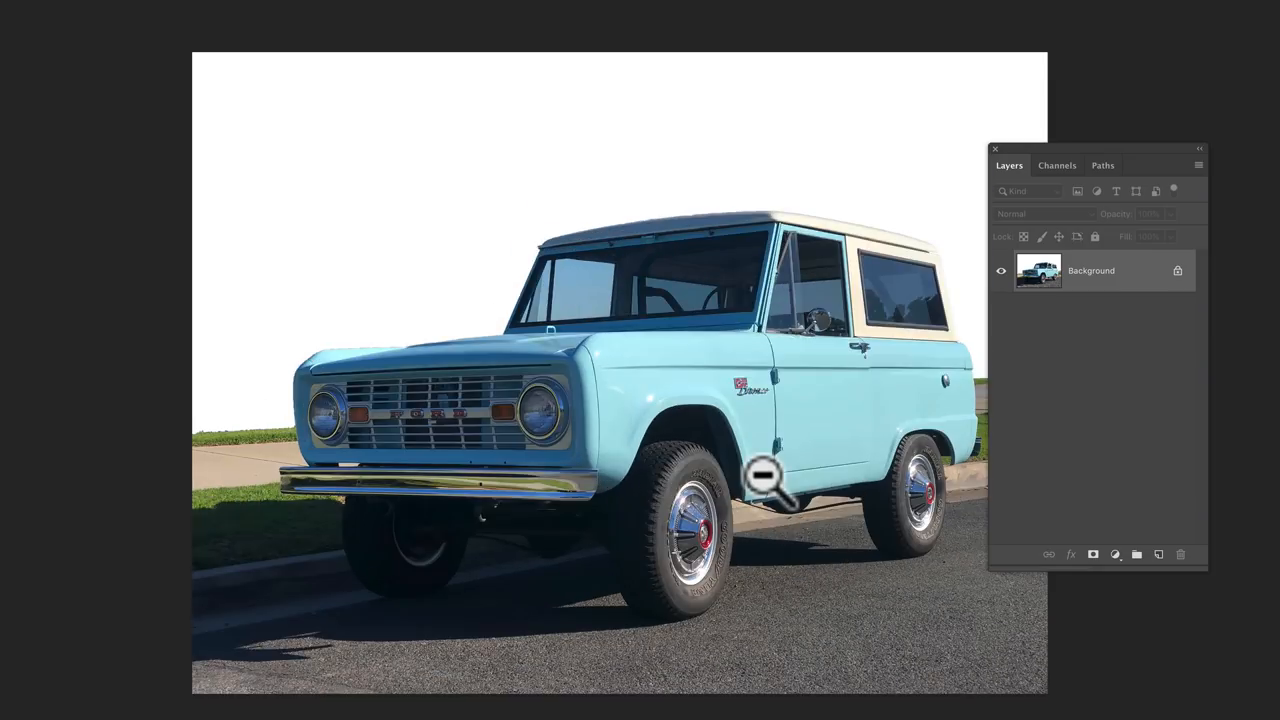
{"action": "mouse_move", "coordinate": [516, 200]}
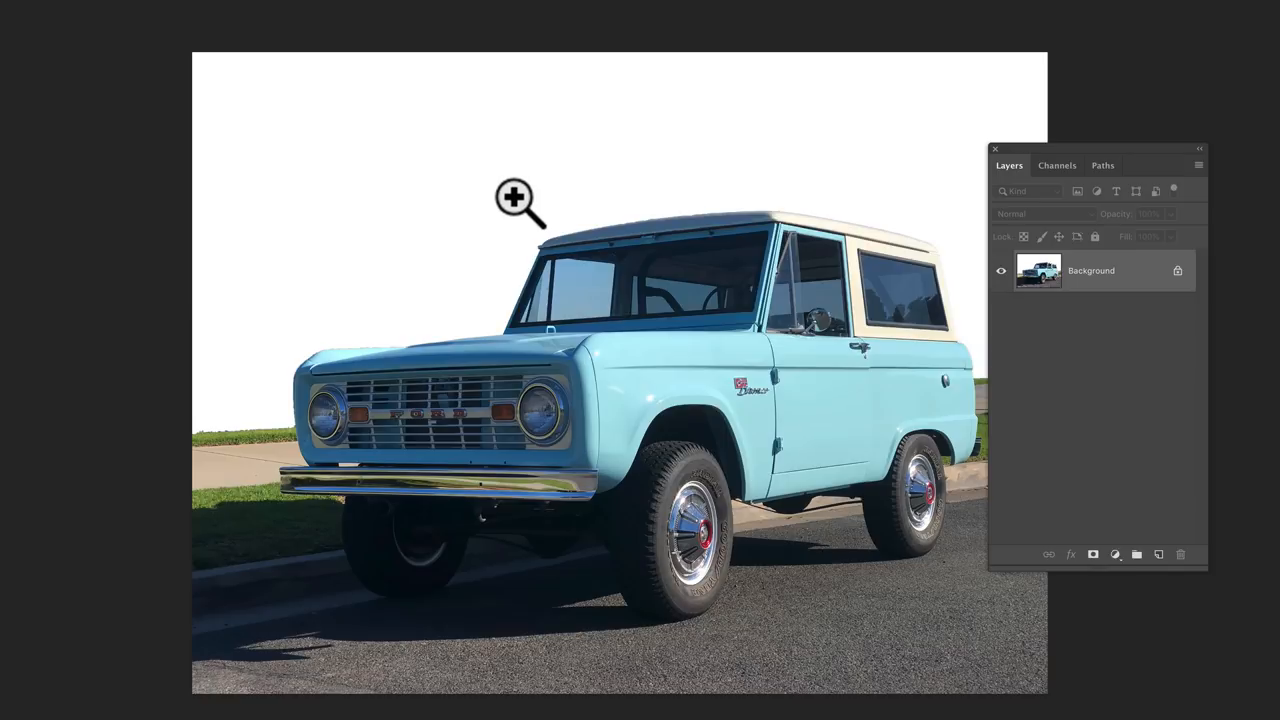
{"action": "mouse_move", "coordinate": [242, 52]}
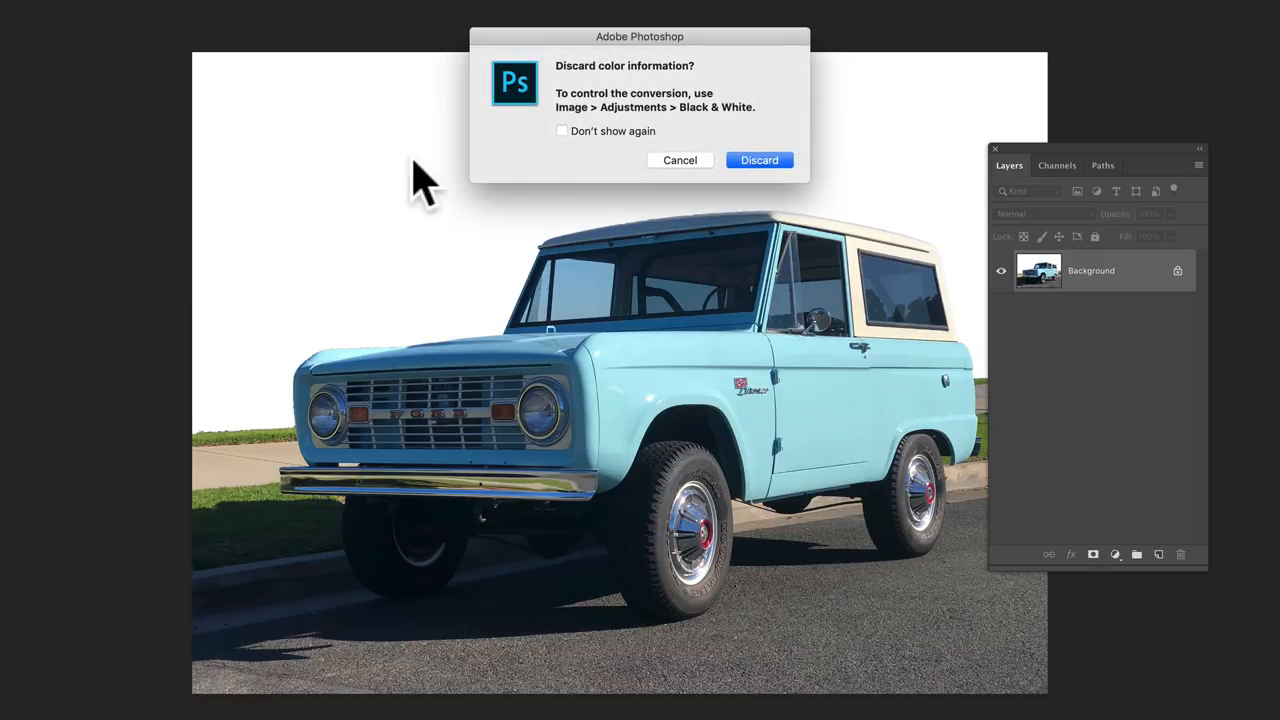
{"action": "left_click", "coordinate": [758, 160]}
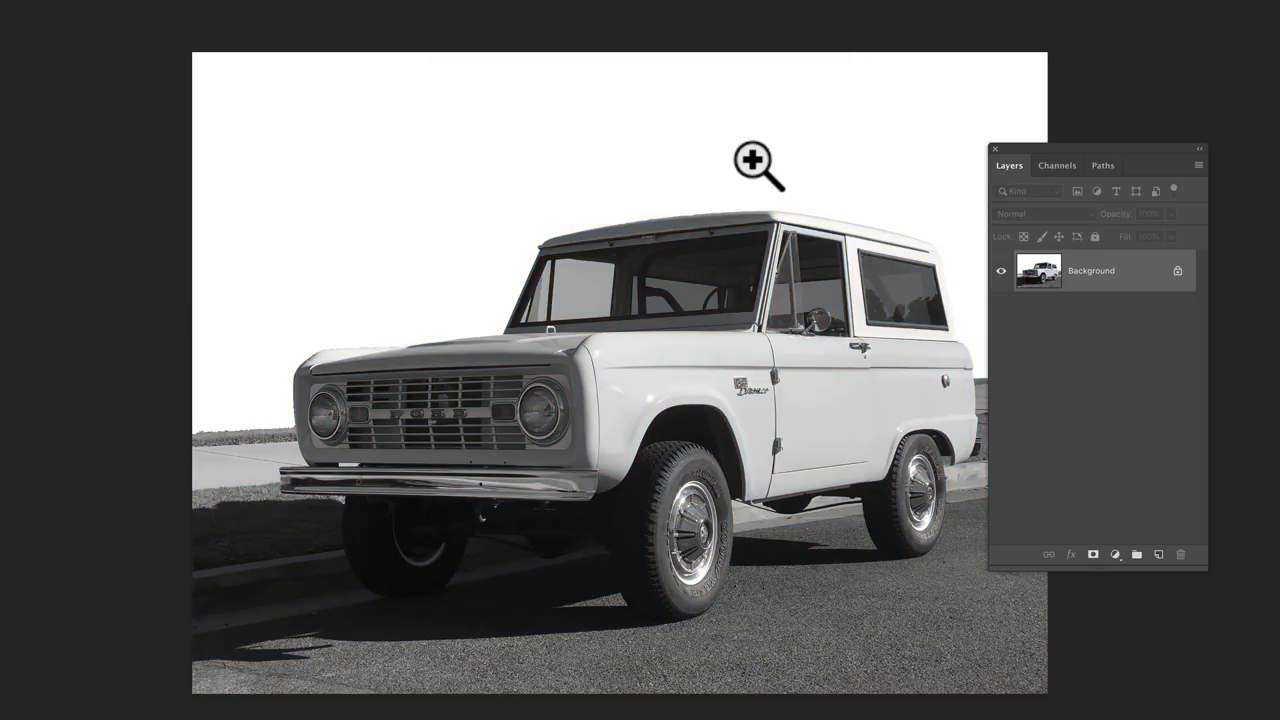
{"action": "mouse_move", "coordinate": [748, 232]}
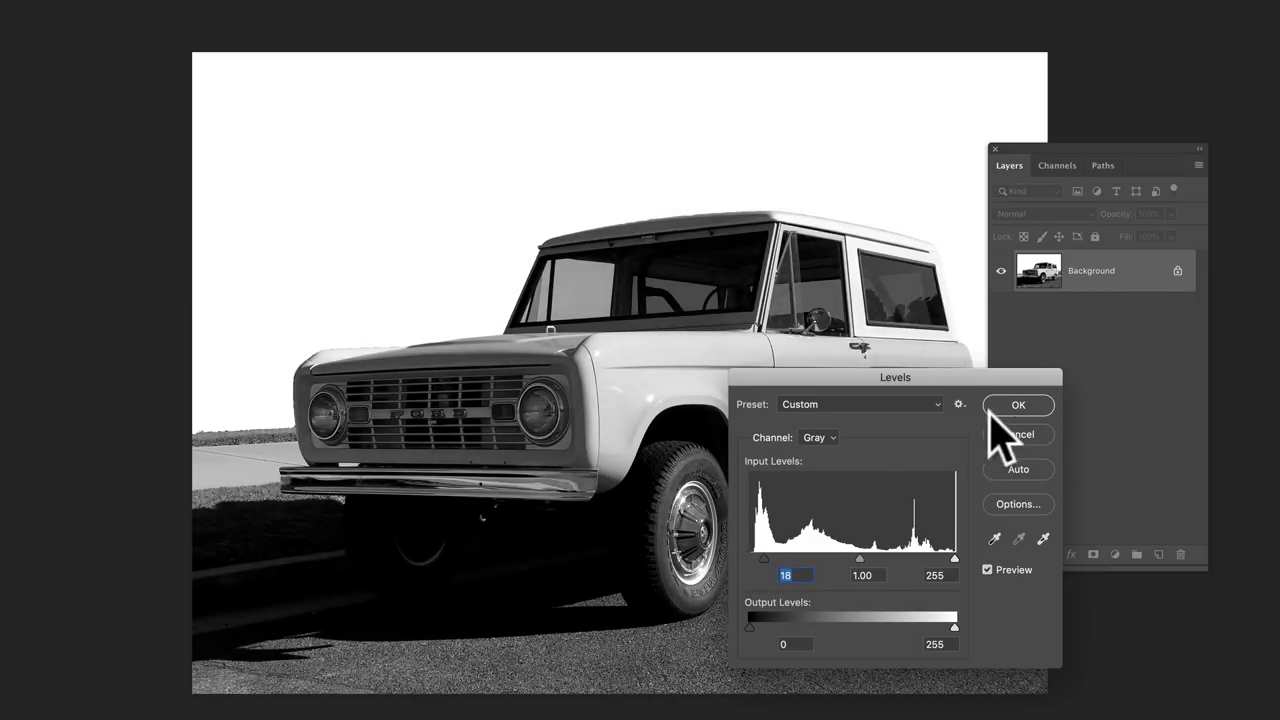
{"action": "mouse_move", "coordinate": [840, 436]}
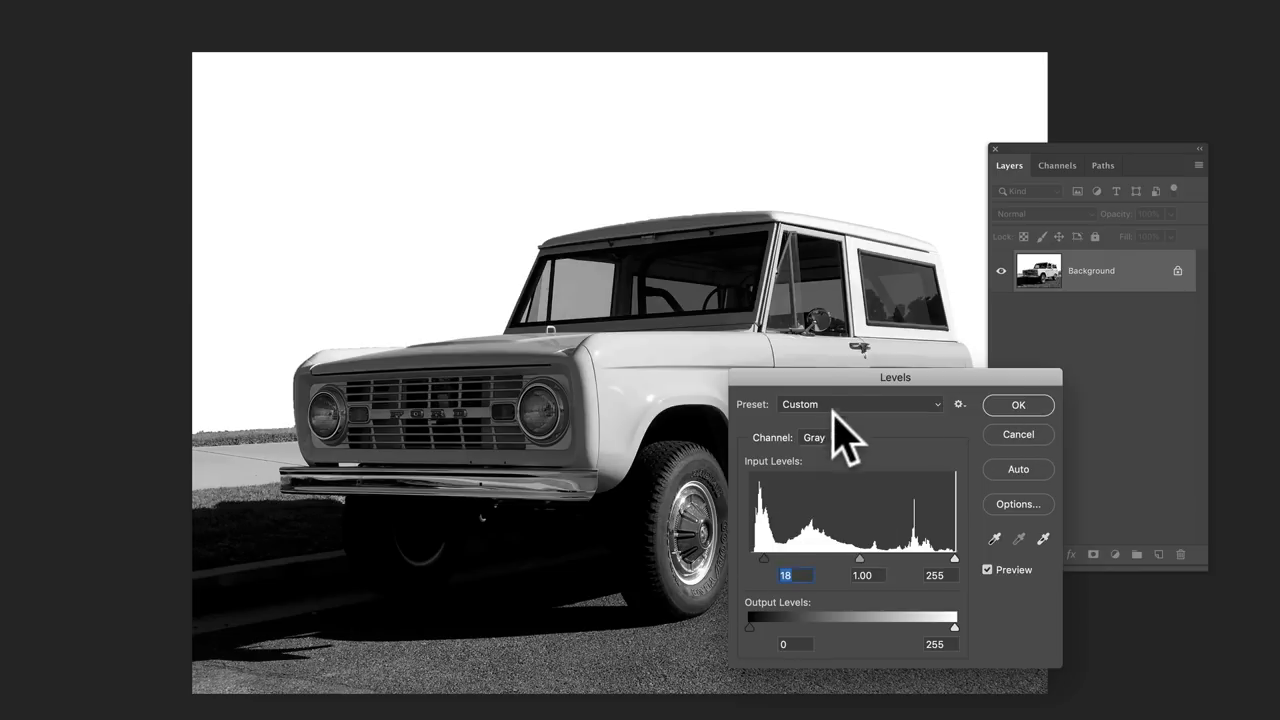
{"action": "left_click_drag", "start_coordinate": [896, 376], "coordinate": [980, 512]}
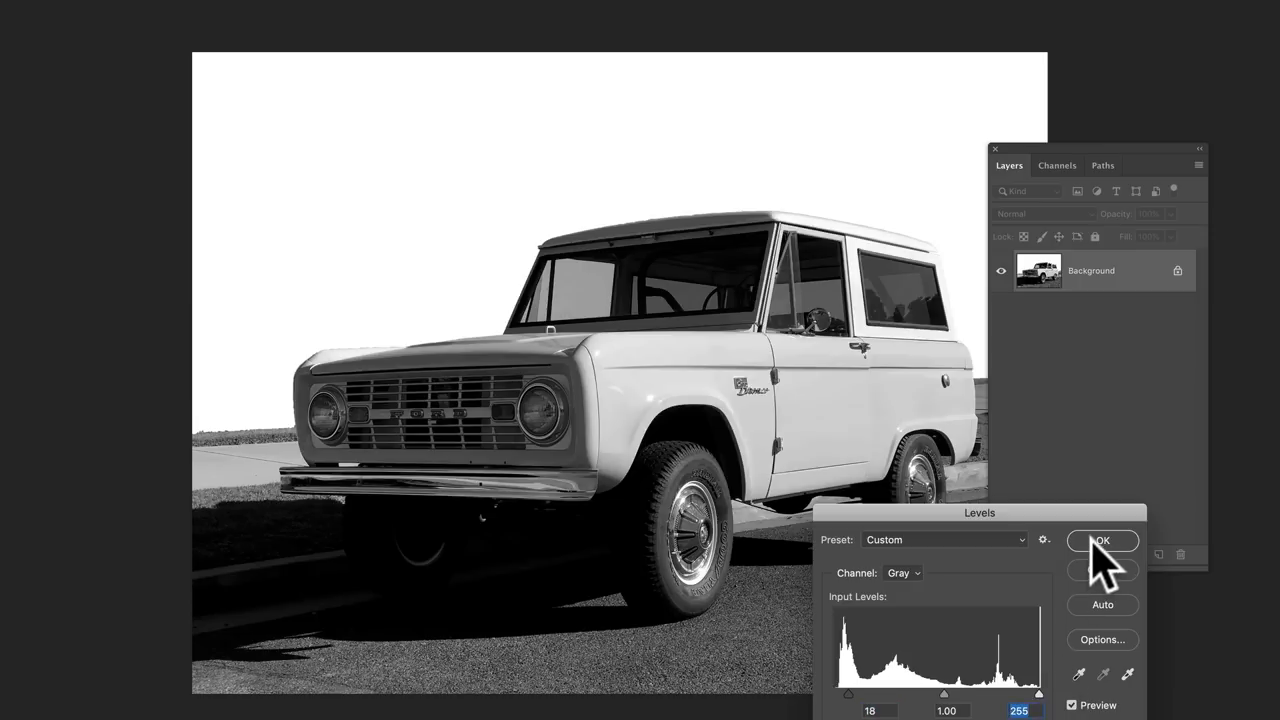
{"action": "left_click", "coordinate": [1100, 540]}
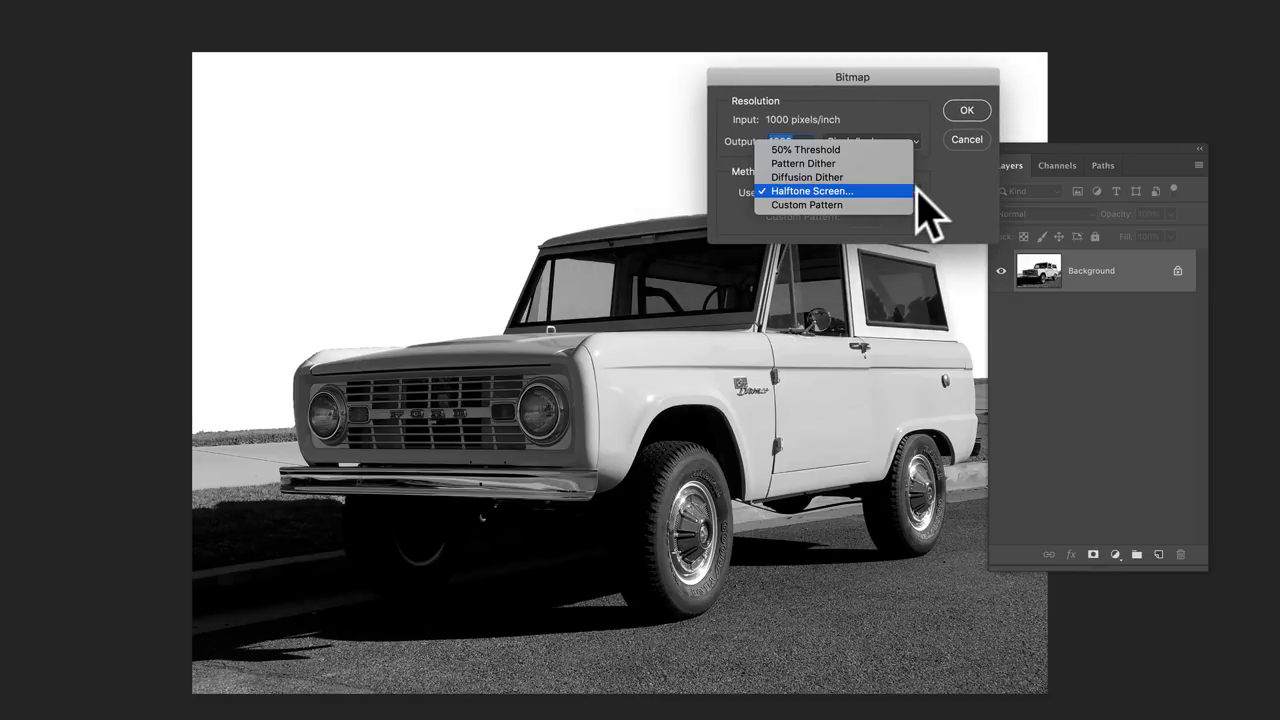
- Confirm bitmap conversion and apply a 53 lpi, 30° ellipse halftone screen
{"action": "left_click", "coordinate": [812, 192]}
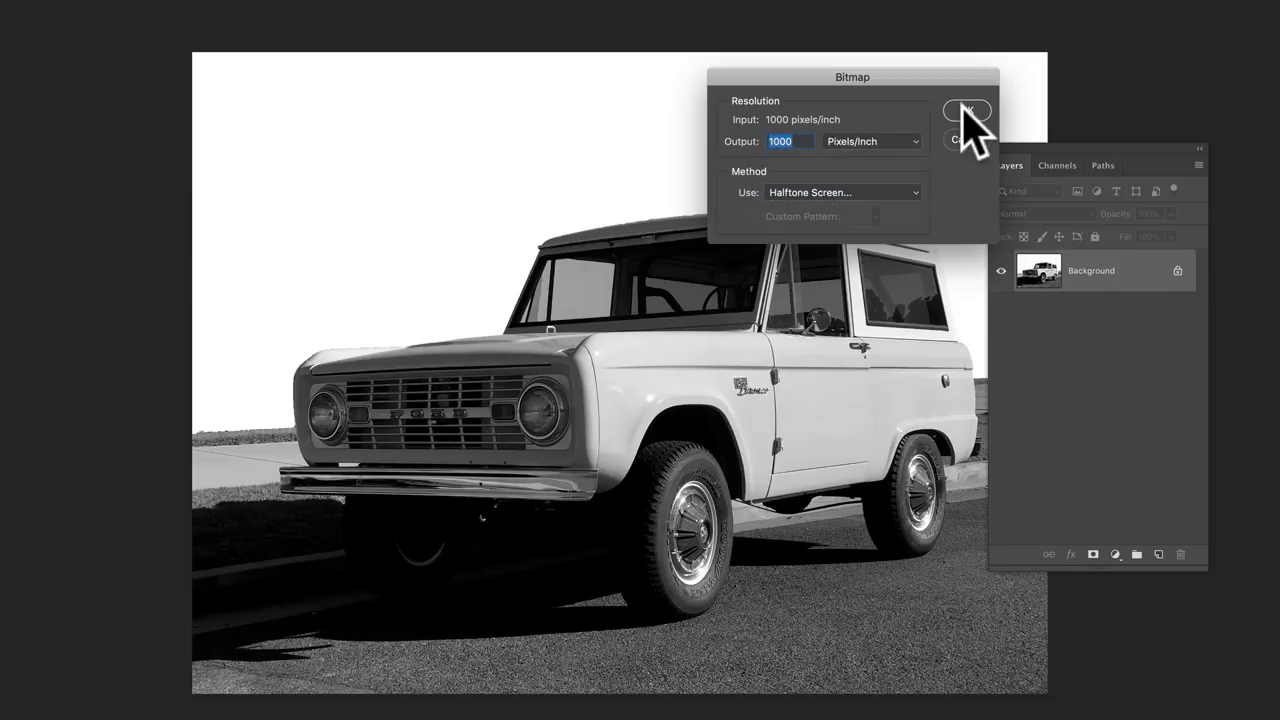
{"action": "left_click", "coordinate": [964, 112]}
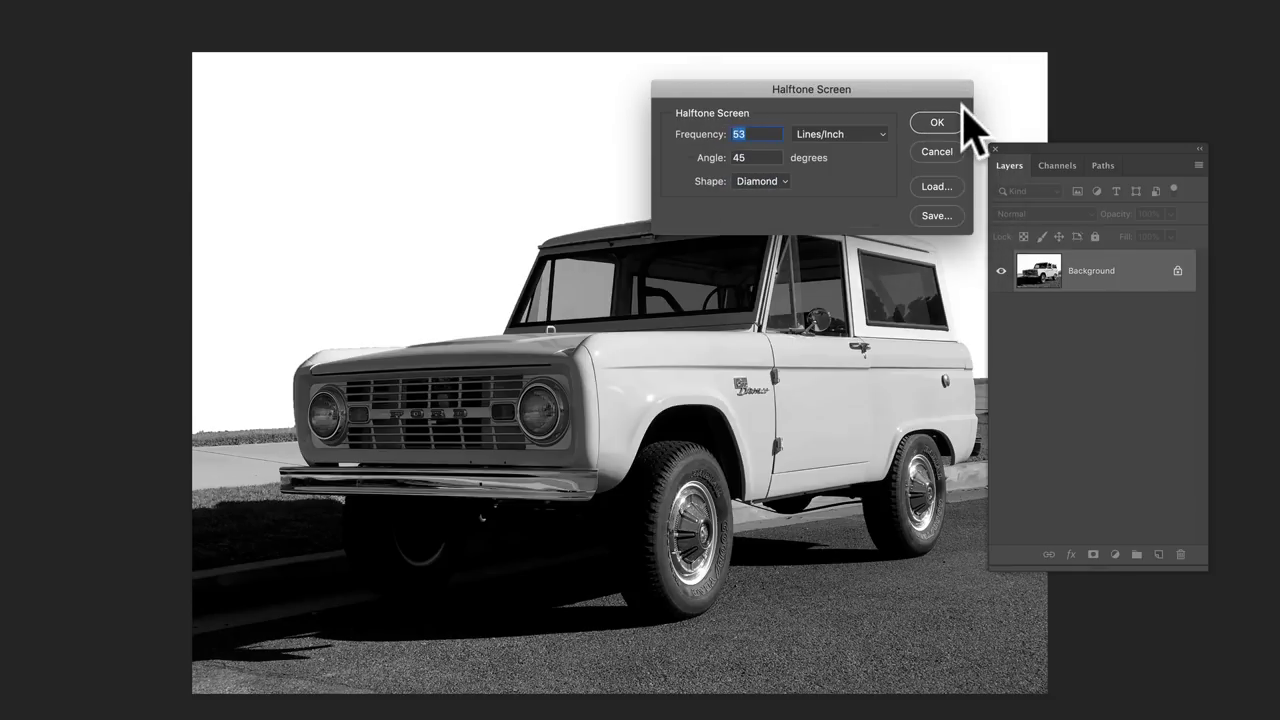
{"action": "mouse_move", "coordinate": [776, 140]}
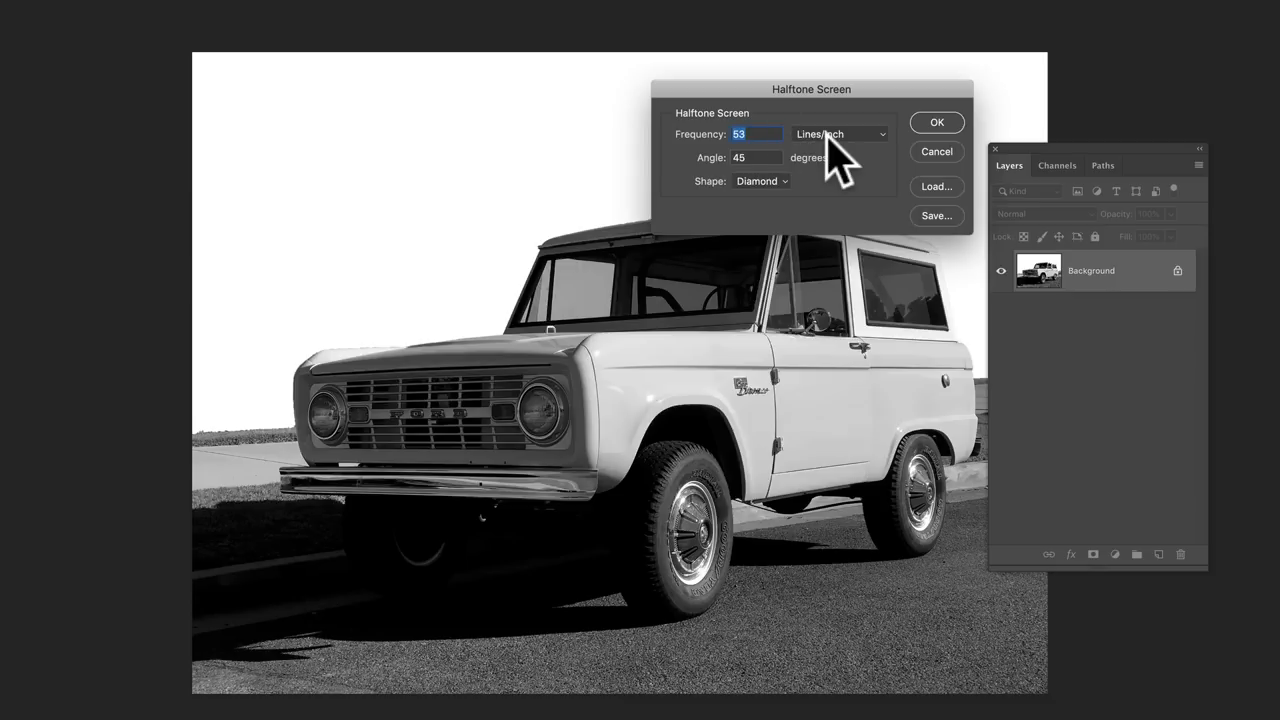
{"action": "mouse_move", "coordinate": [776, 196]}
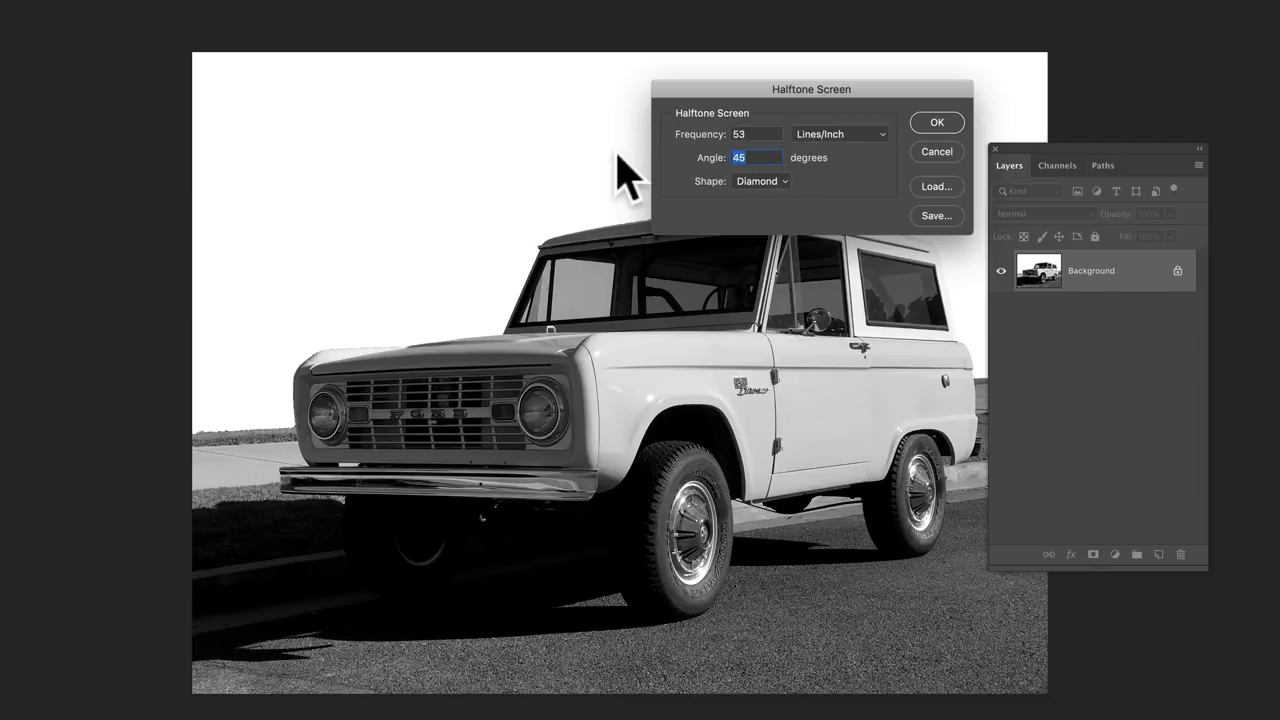
{"action": "type", "text": "3"}
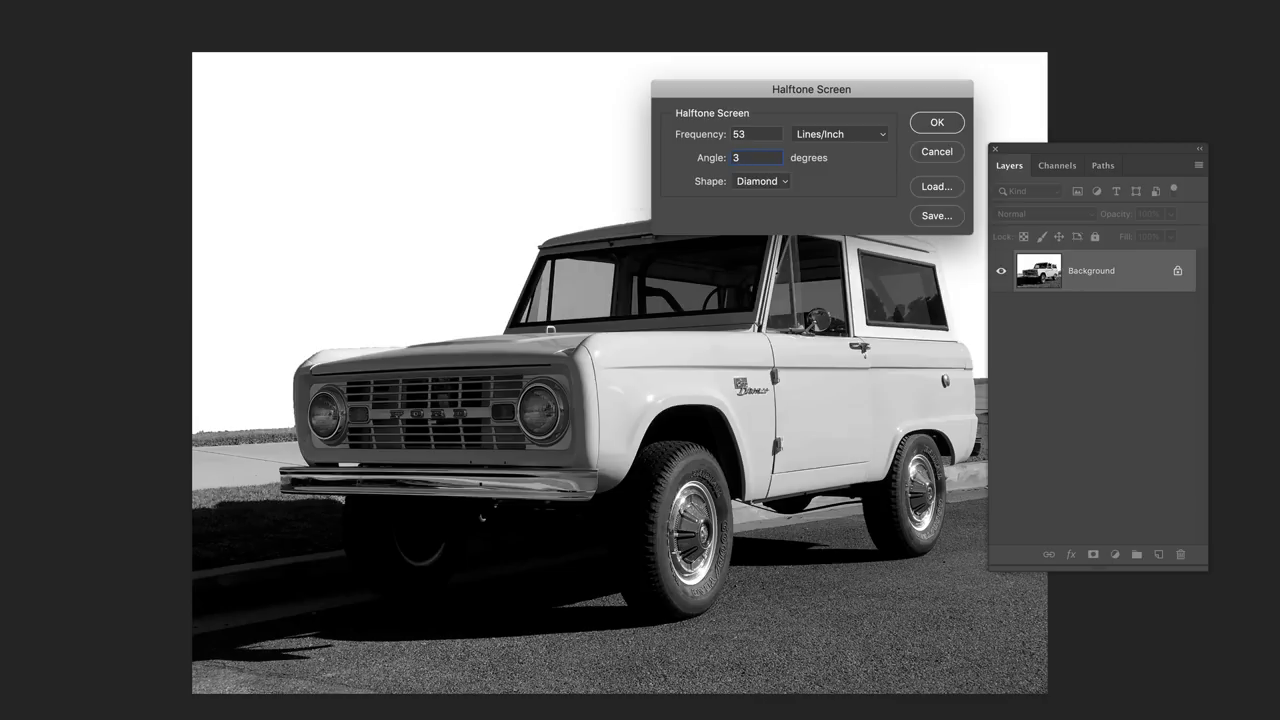
{"action": "left_click", "coordinate": [760, 180]}
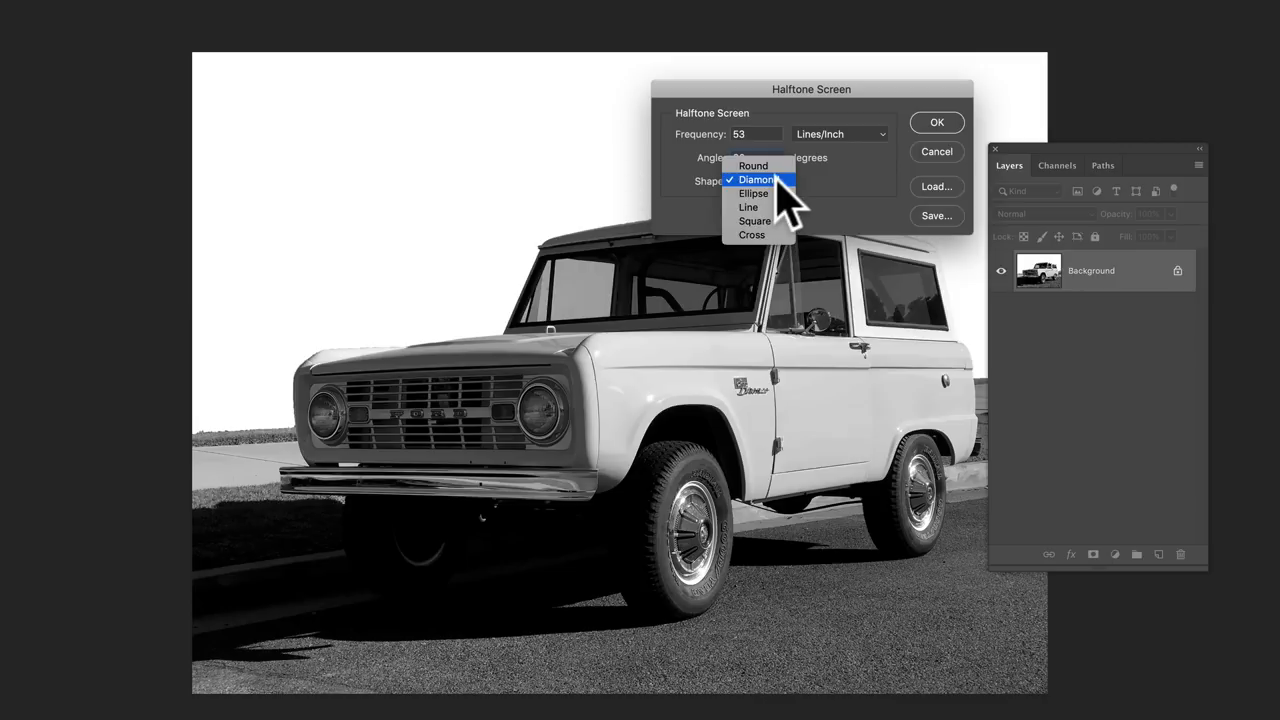
{"action": "mouse_move", "coordinate": [756, 192]}
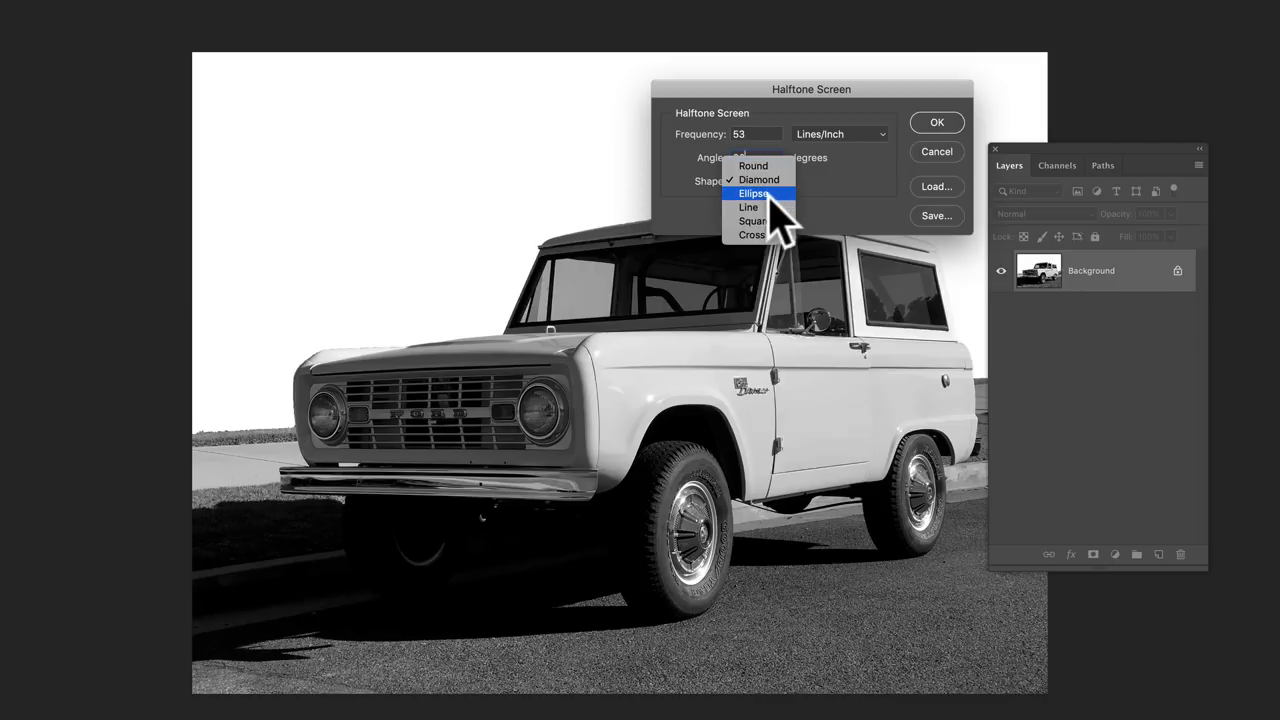
{"action": "left_click", "coordinate": [752, 192]}
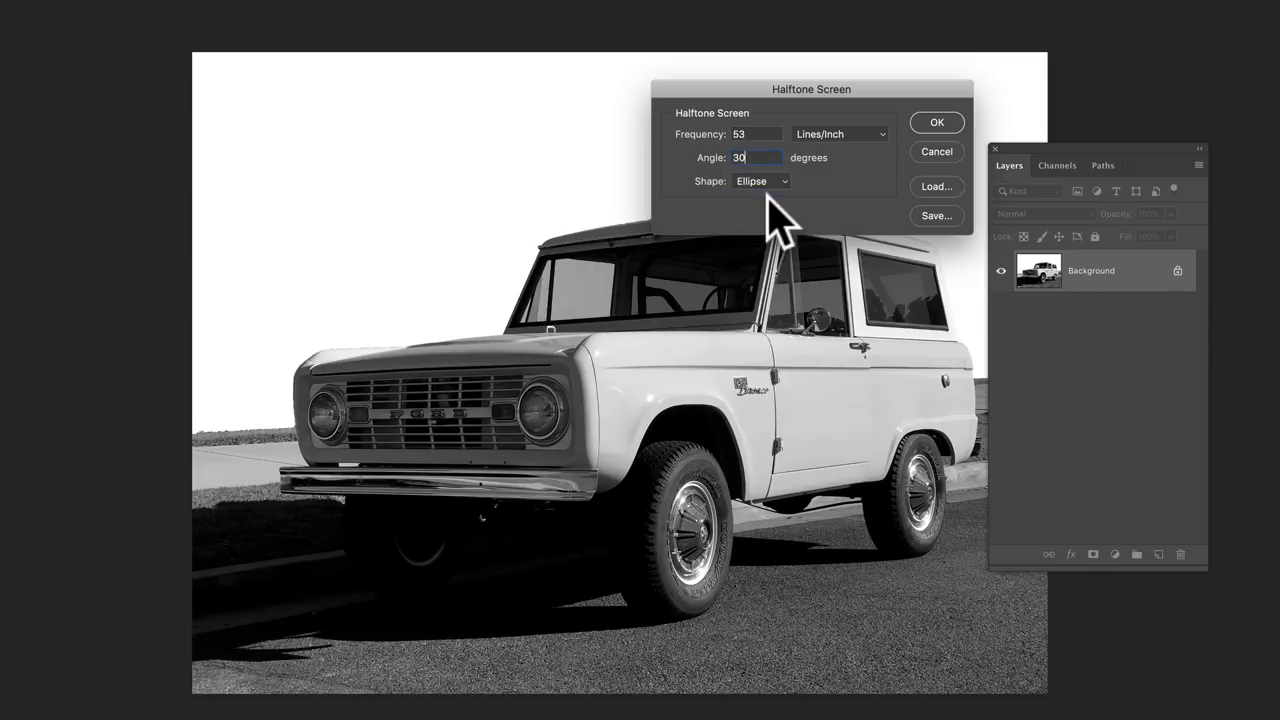
{"action": "mouse_move", "coordinate": [770, 224]}
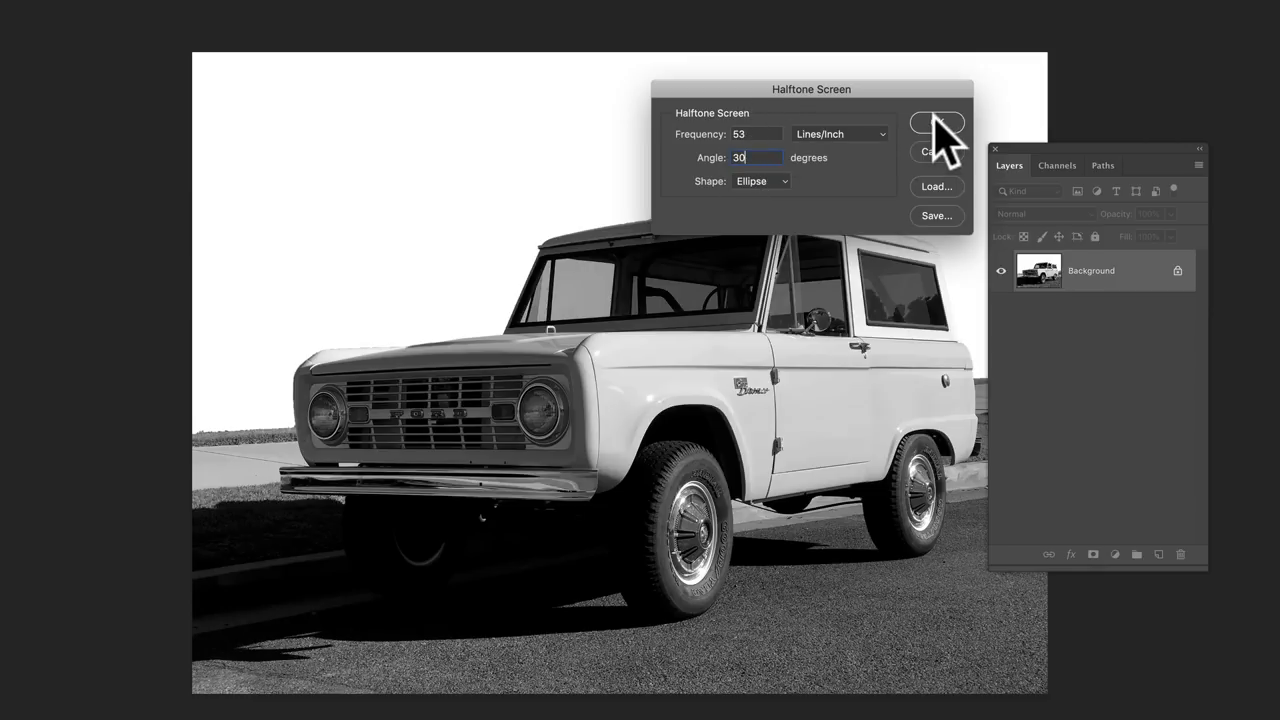
{"action": "left_click", "coordinate": [936, 122]}
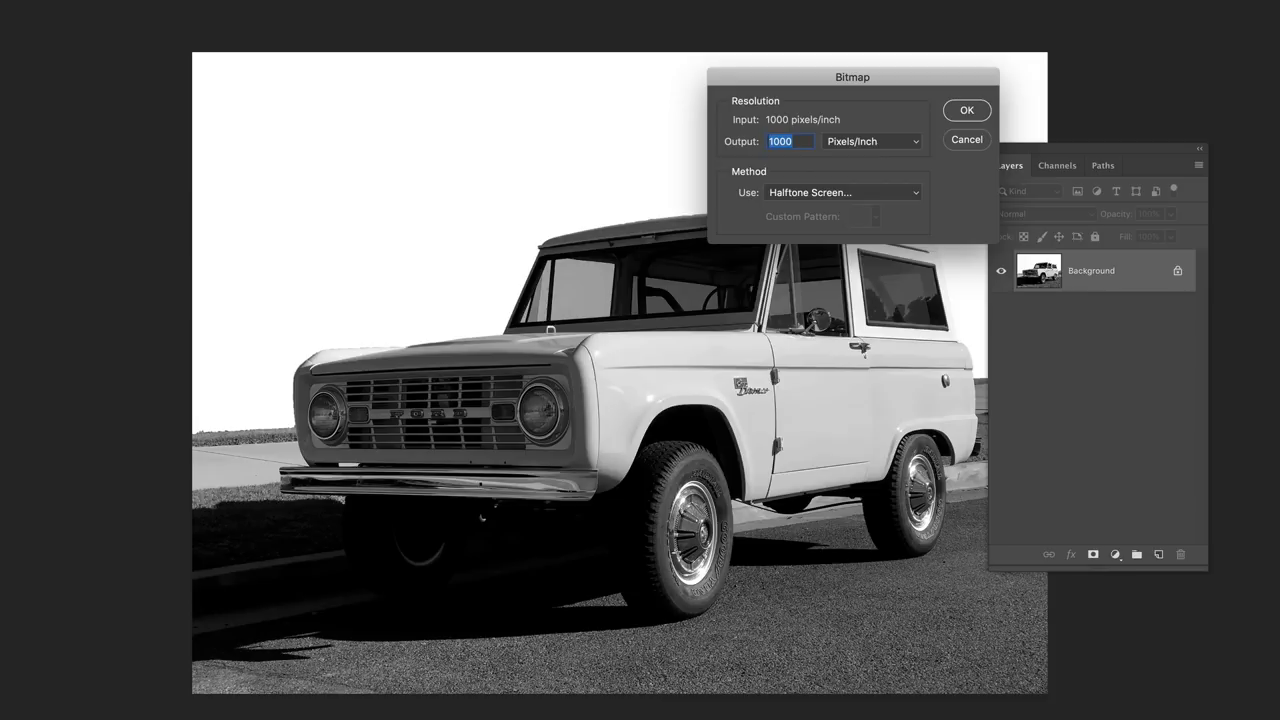
{"action": "mouse_move", "coordinate": [584, 64]}
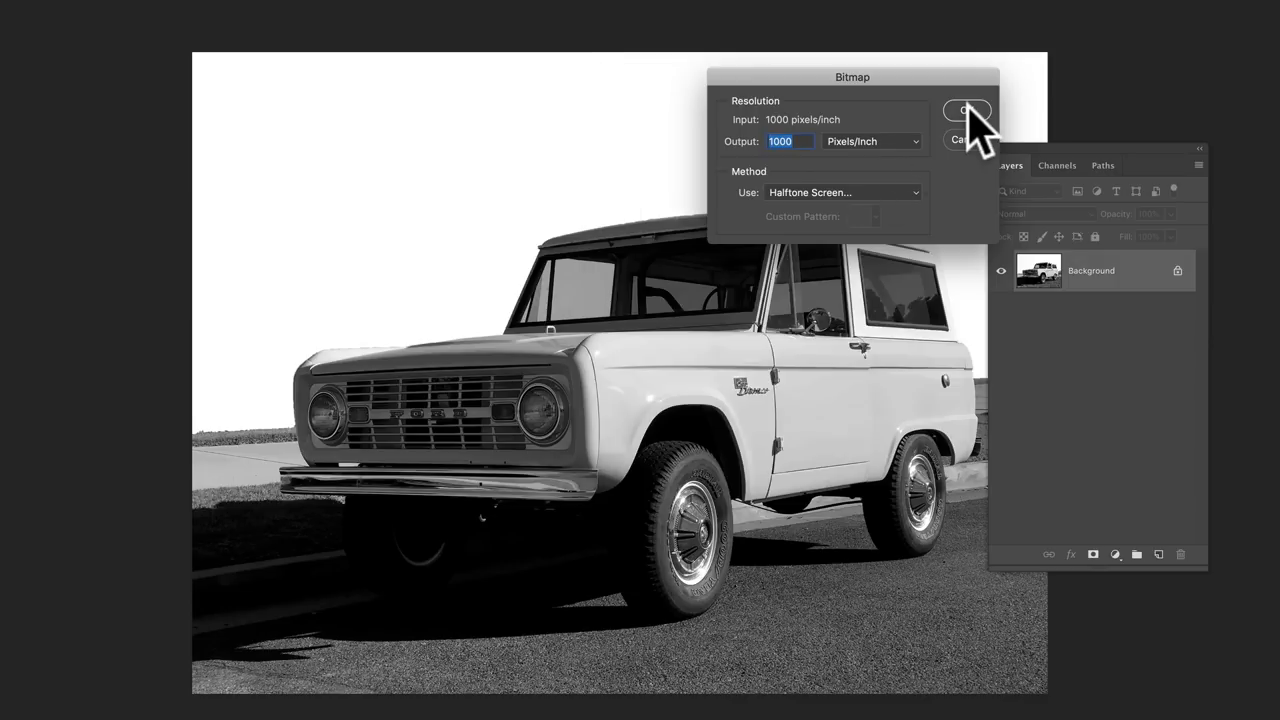
- Confirm the 1000 pixels/inch bitmap output and reach the halftone frequency value
{"action": "left_click", "coordinate": [964, 112]}
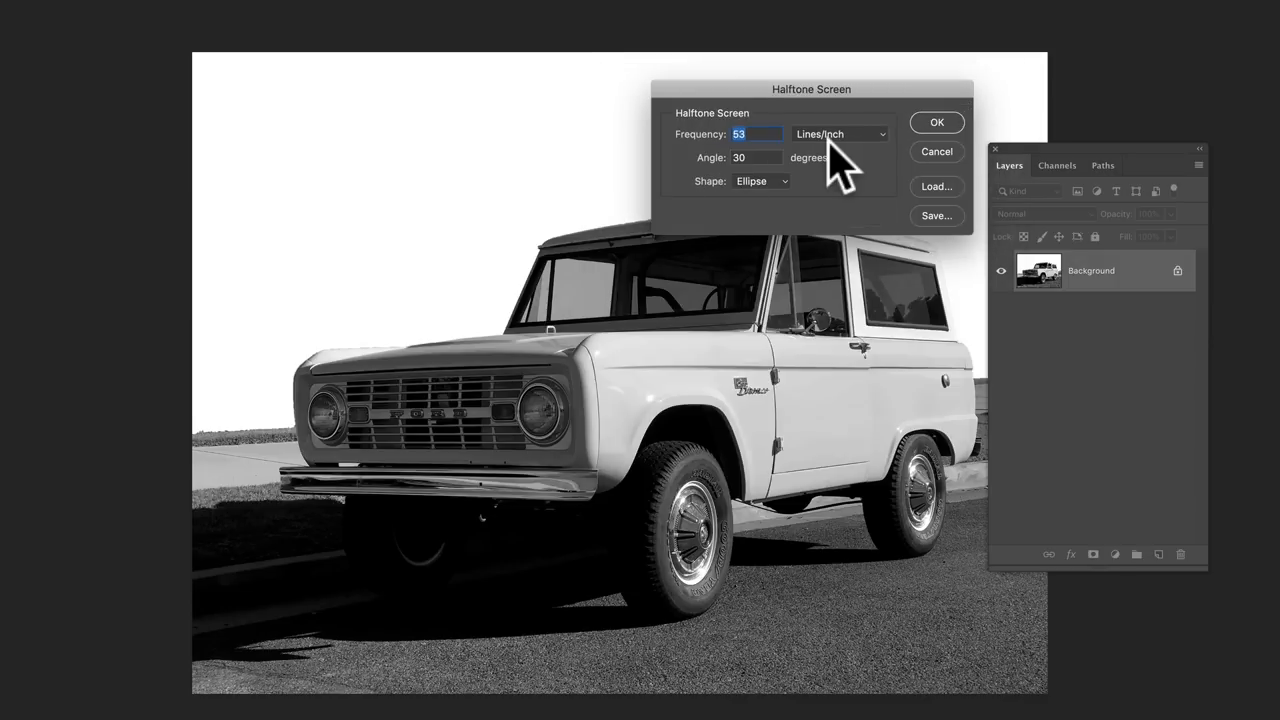
{"action": "mouse_move", "coordinate": [764, 140]}
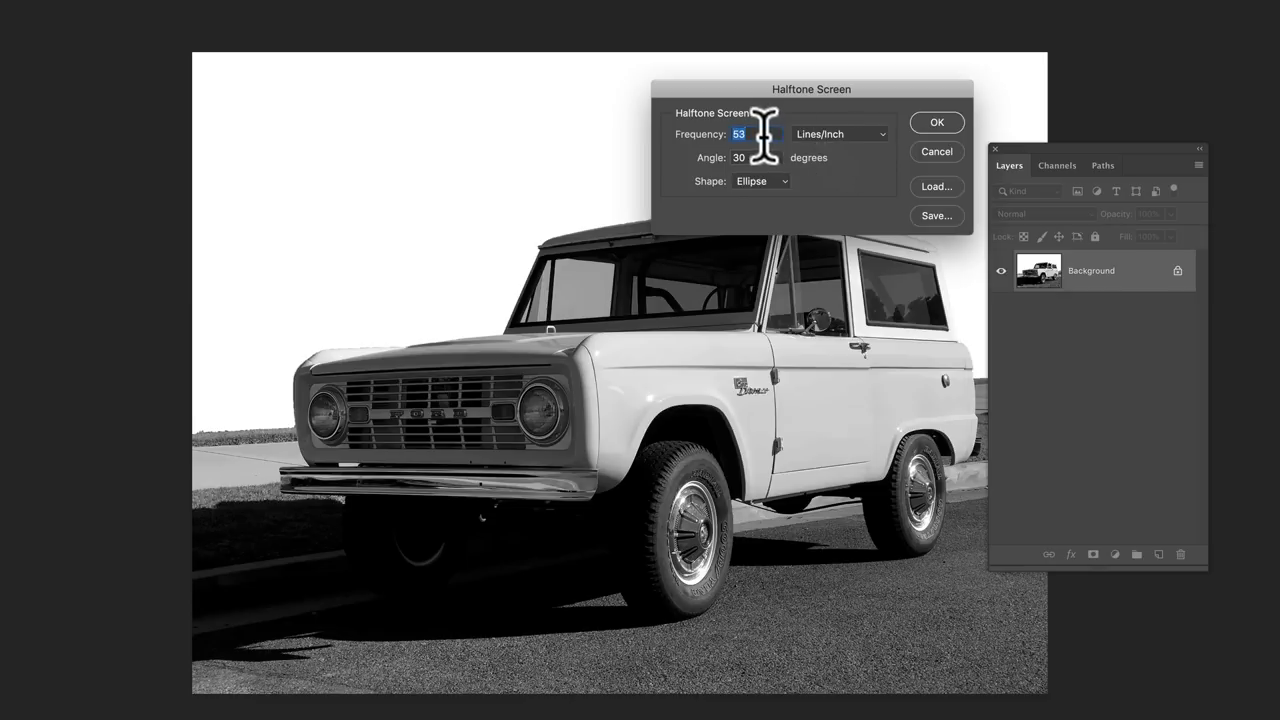
{"action": "left_click", "coordinate": [936, 122]}
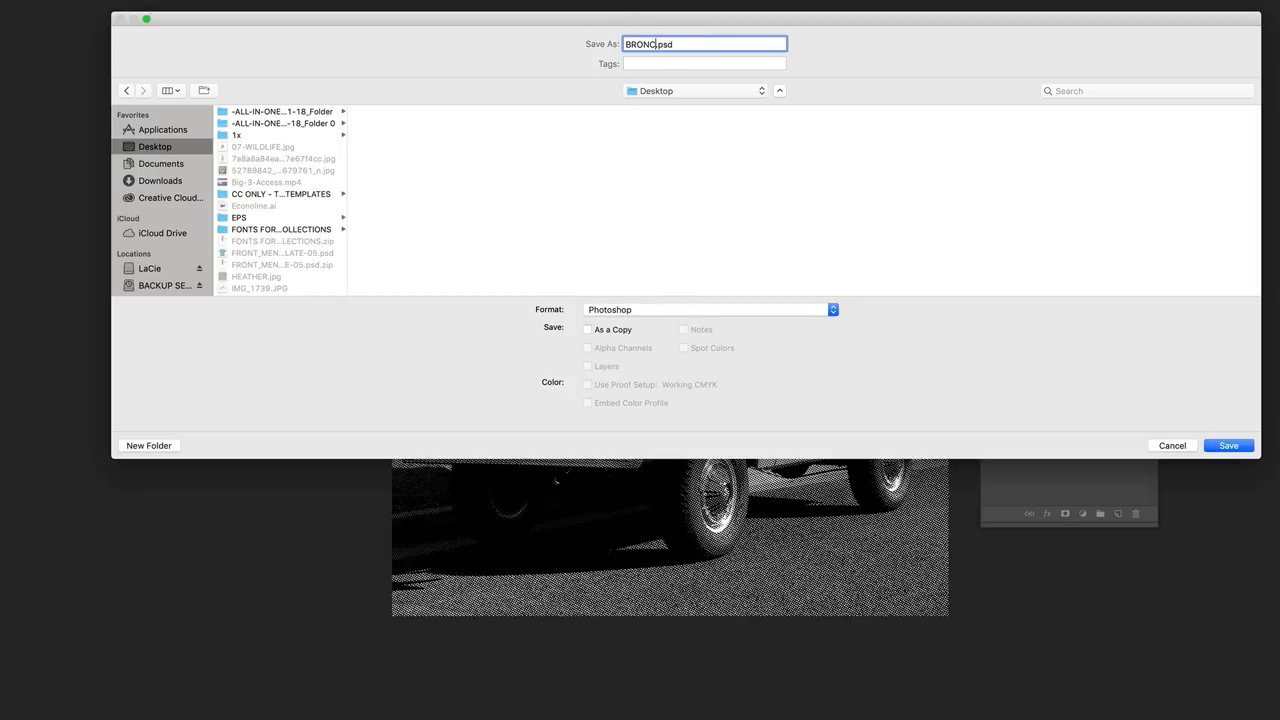
- Save the halftone bitmap to the Desktop as BRONCO-bitmap.psd in Photoshop format
{"action": "type", "text": "-"}
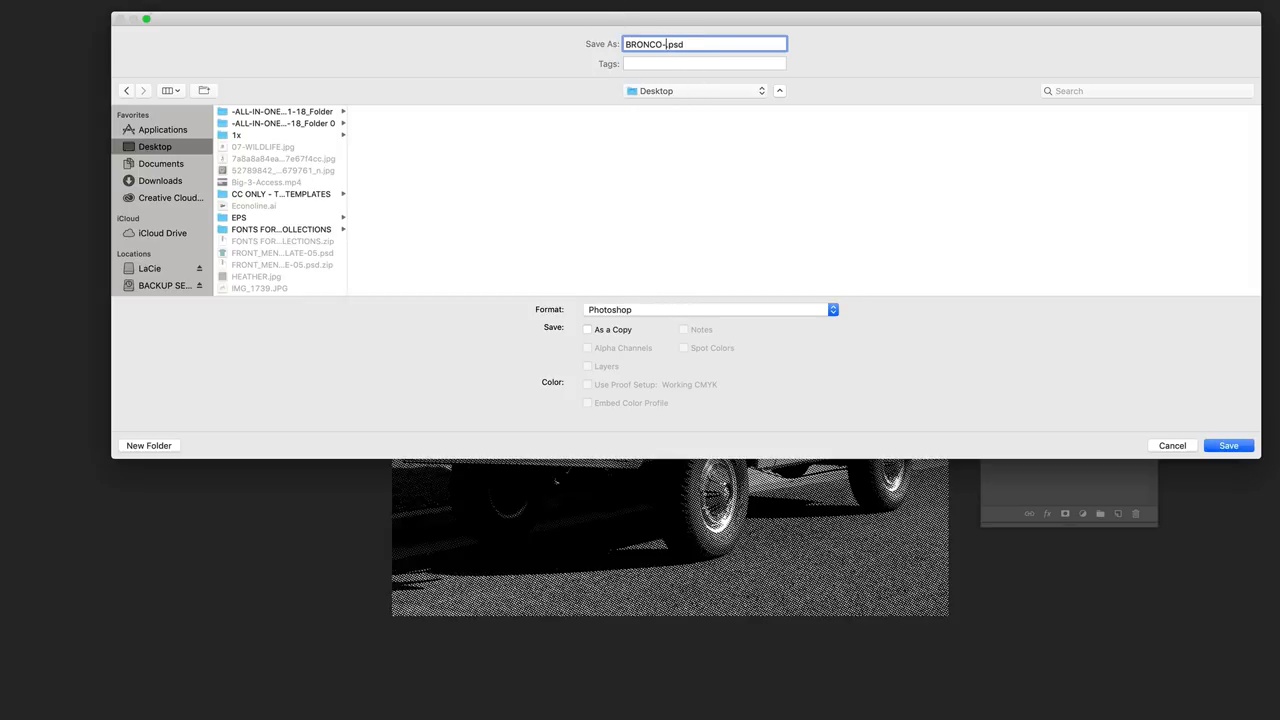
{"action": "type", "text": "bitmap"}
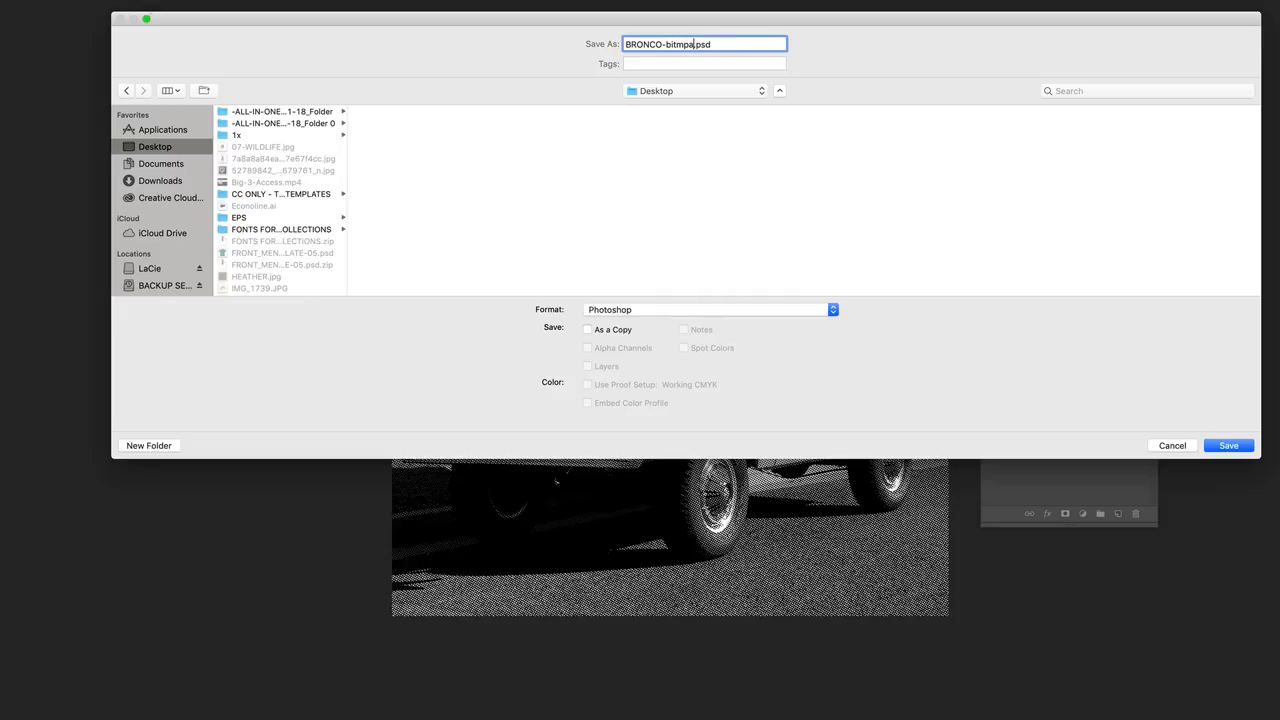
{"action": "key", "text": "Backspace"}
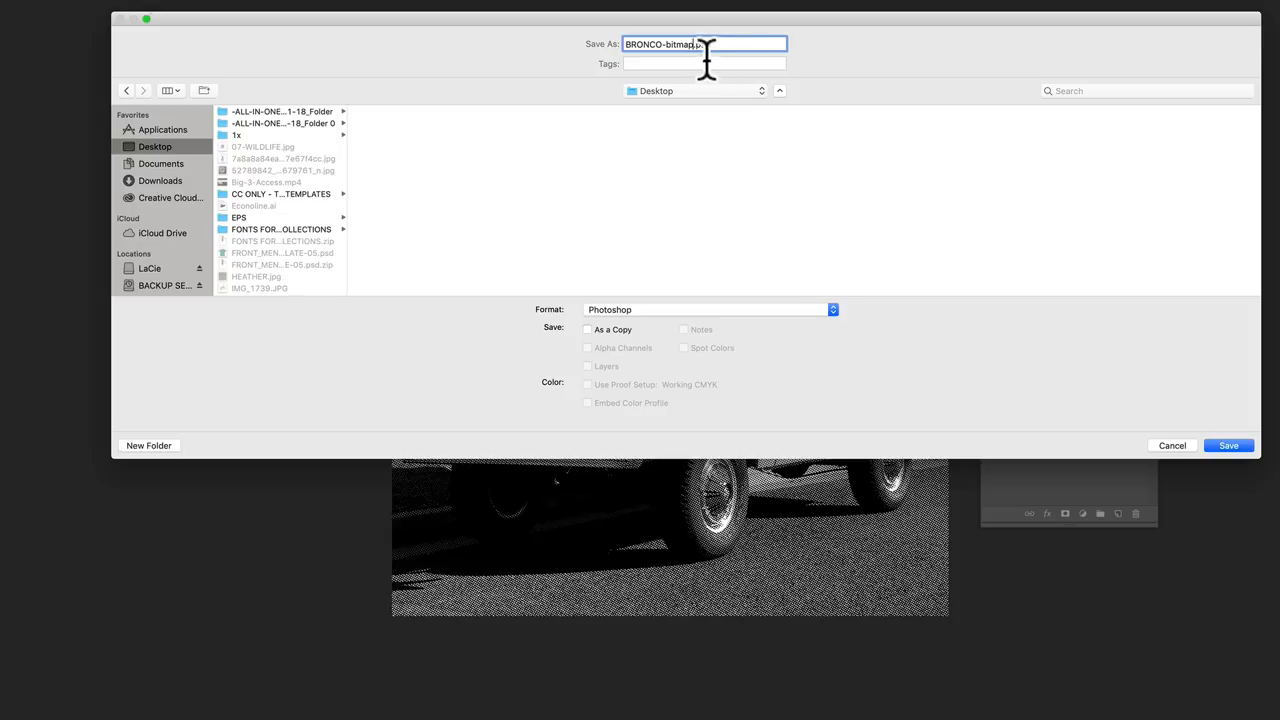
{"action": "type", "text": ".psd"}
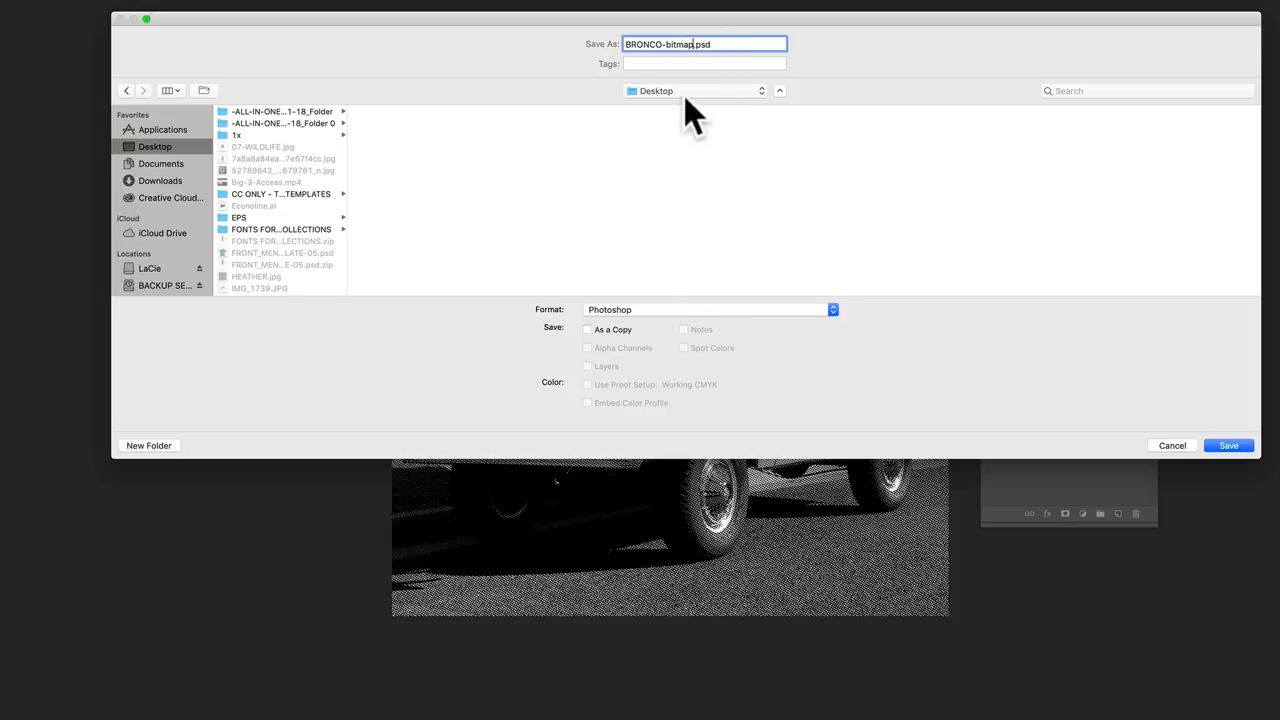
{"action": "mouse_move", "coordinate": [1020, 324]}
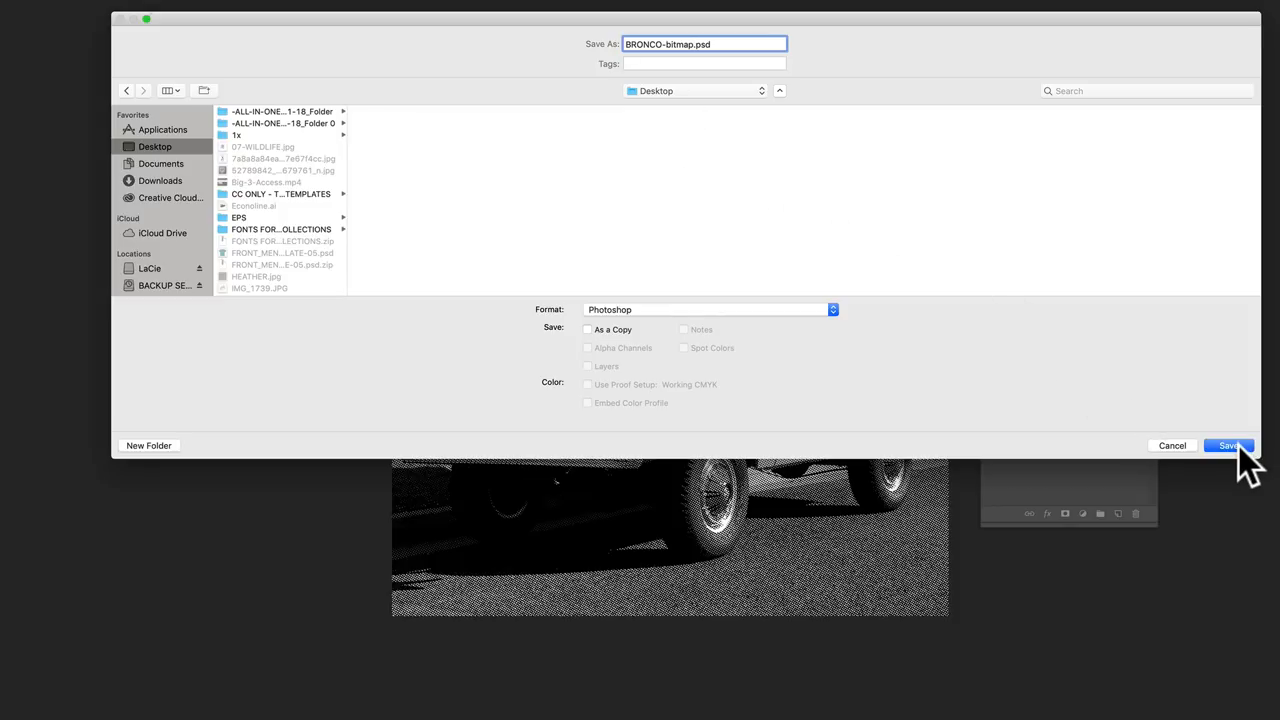
{"action": "left_click", "coordinate": [1228, 444]}
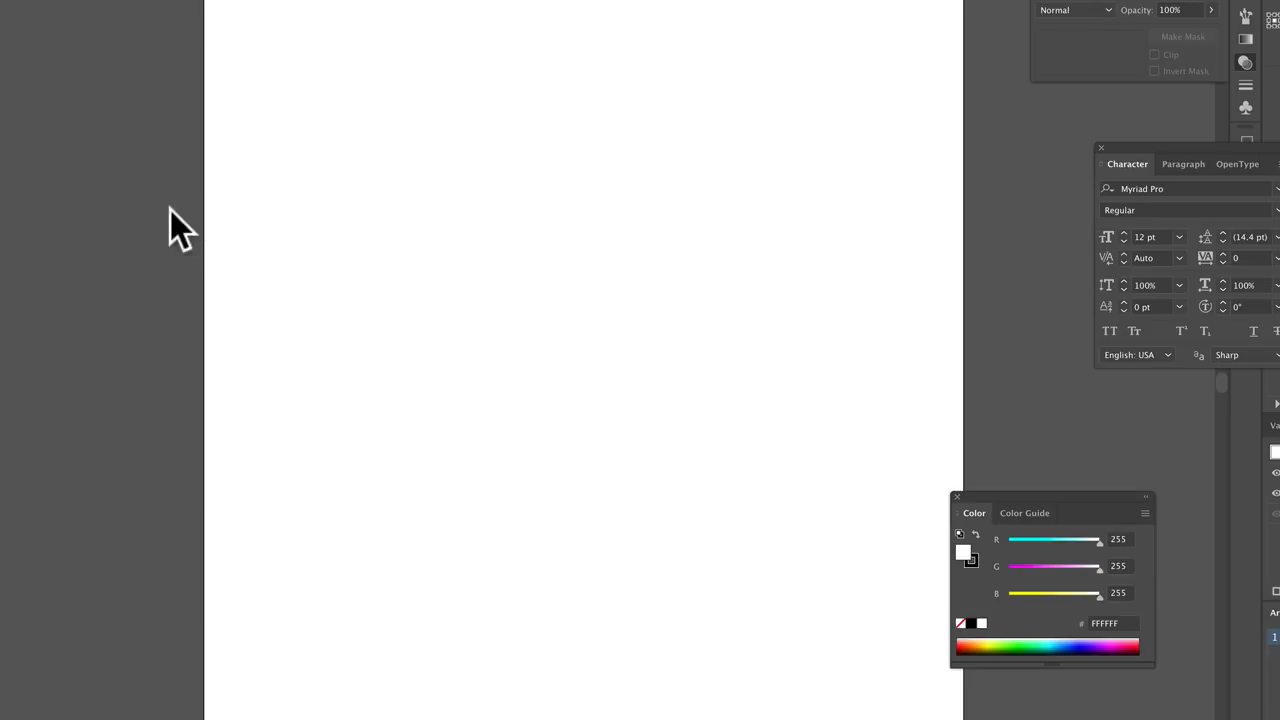
{"action": "mouse_move", "coordinate": [20, 96]}
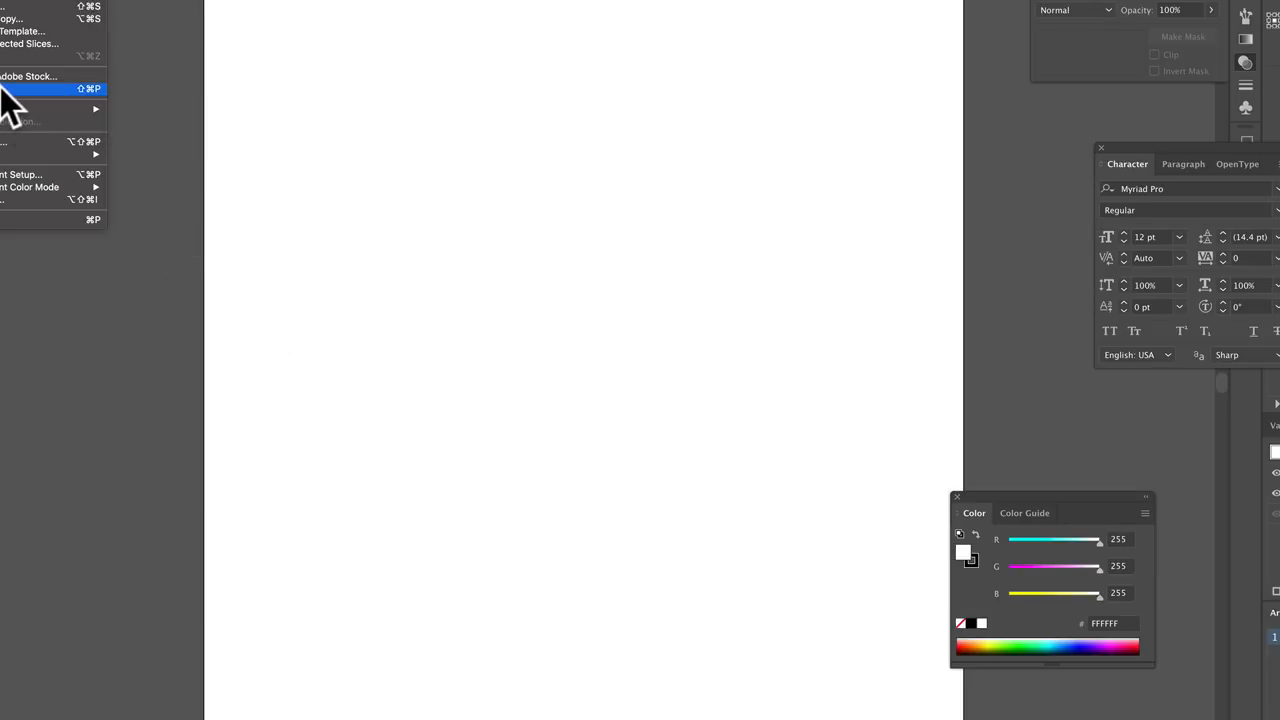
- Place BRONCO-bitmap.psd on the artboard and scale it up to fill most of the page
{"action": "left_click", "coordinate": [28, 88]}
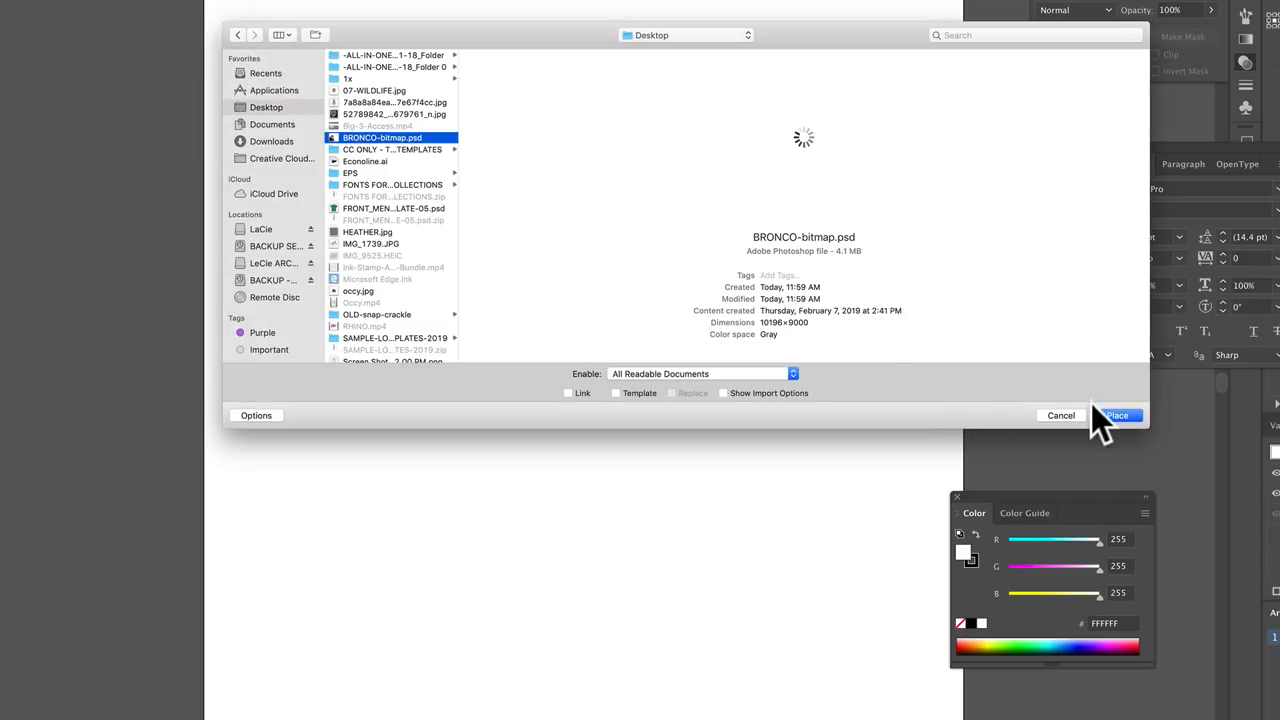
{"action": "left_click", "coordinate": [1116, 414]}
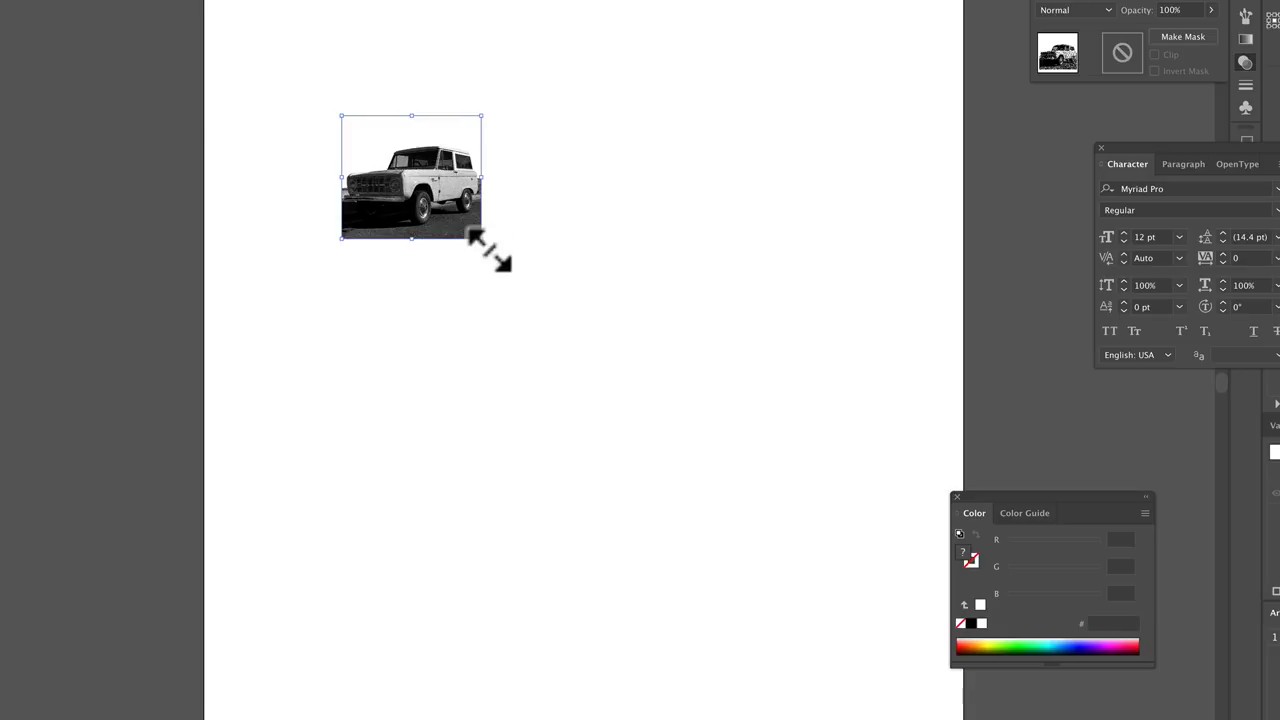
{"action": "left_click_drag", "start_coordinate": [480, 236], "coordinate": [880, 590]}
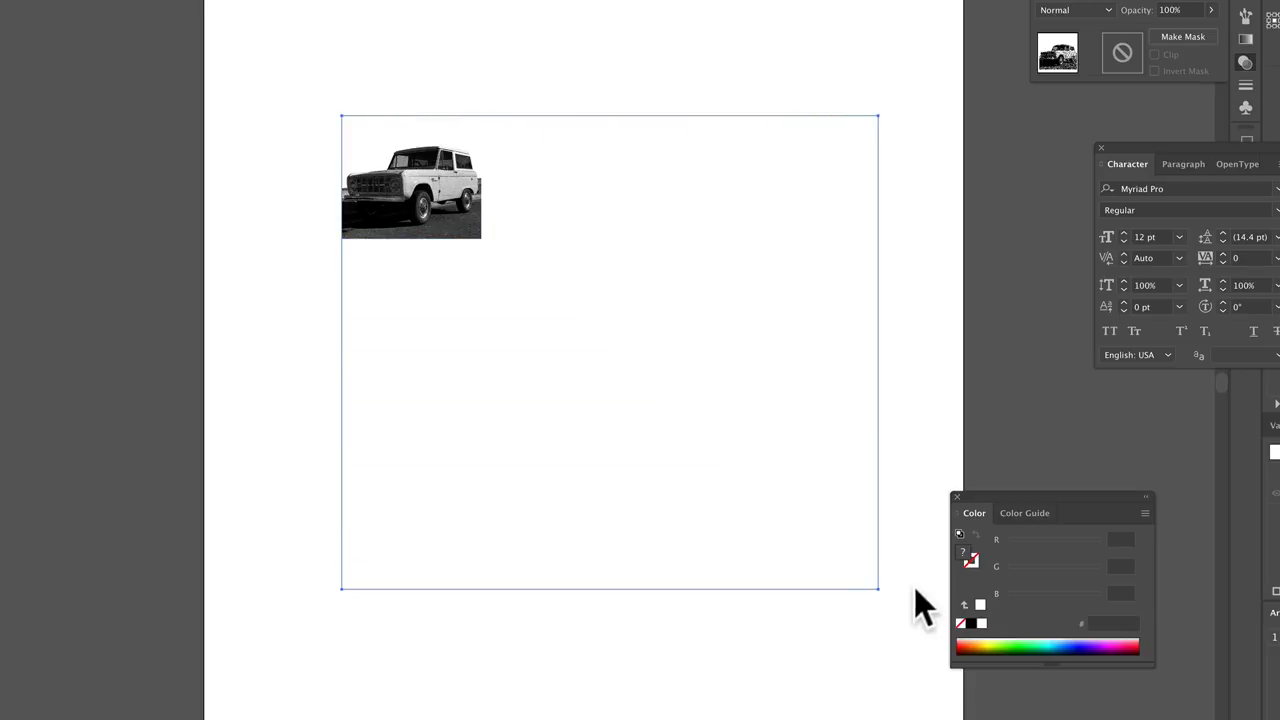
{"action": "left_click_drag", "start_coordinate": [480, 236], "coordinate": [880, 116]}
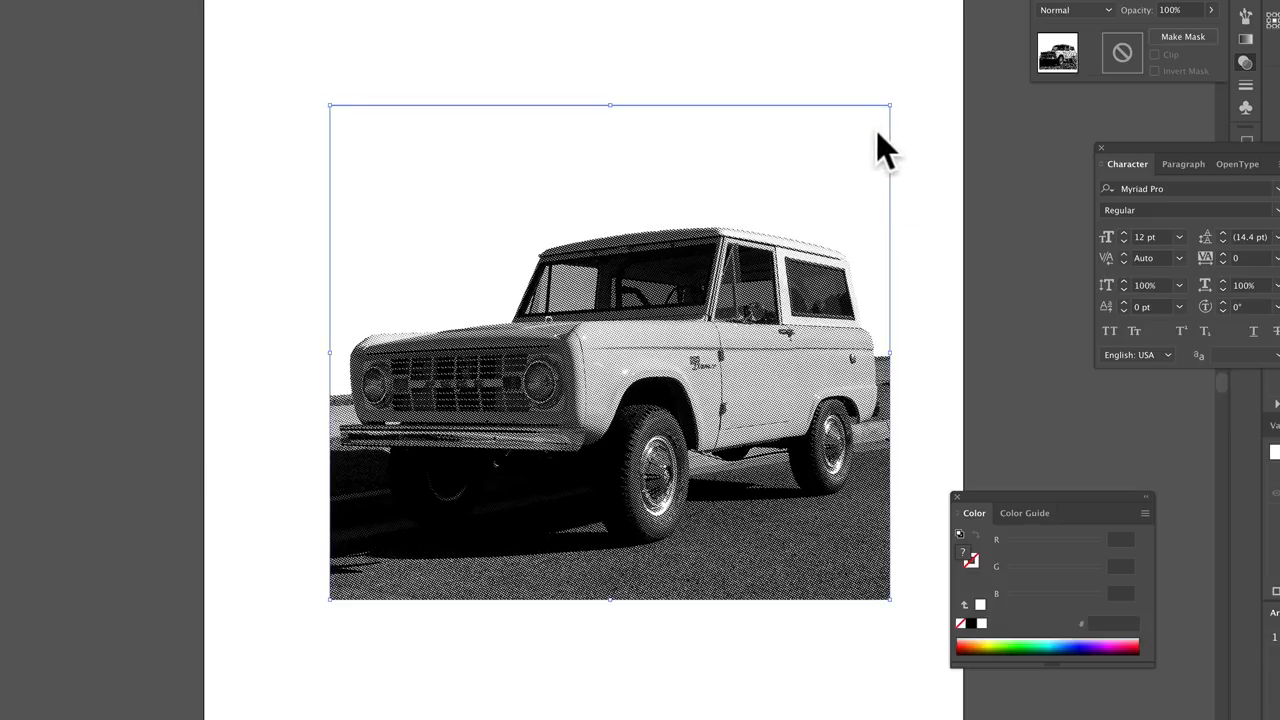
{"action": "mouse_move", "coordinate": [956, 510]}
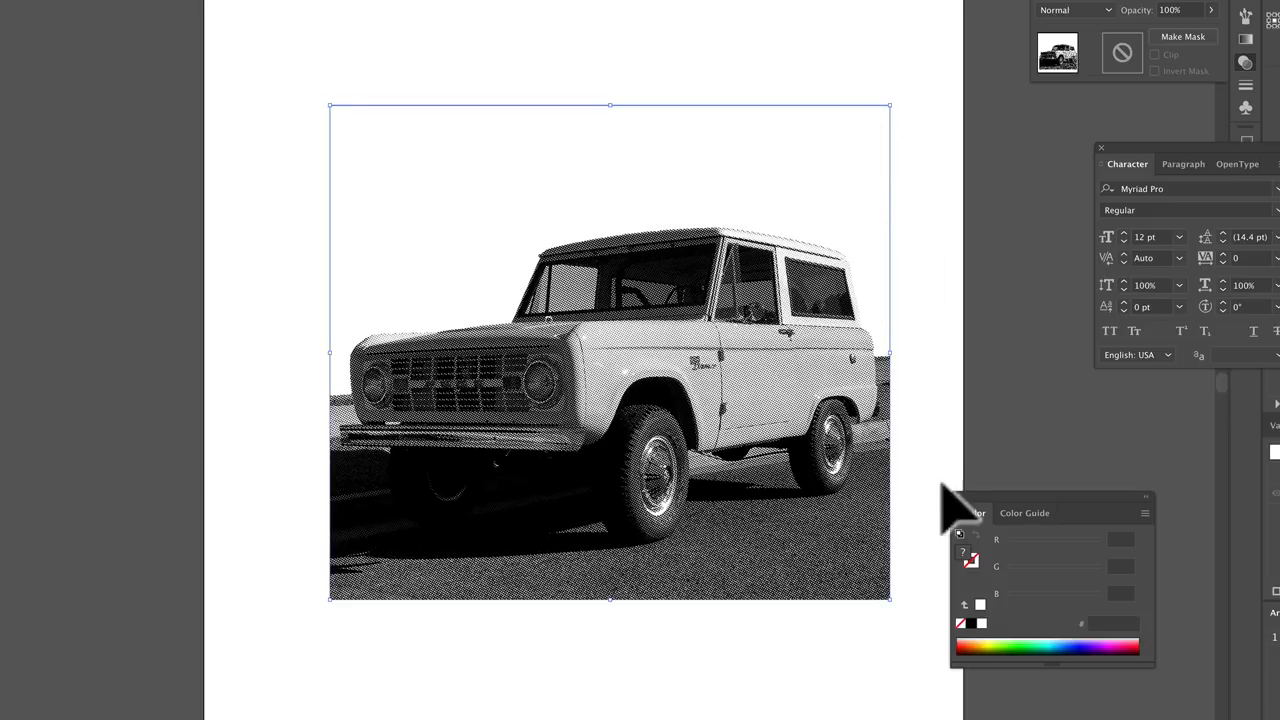
{"action": "mouse_move", "coordinate": [984, 650]}
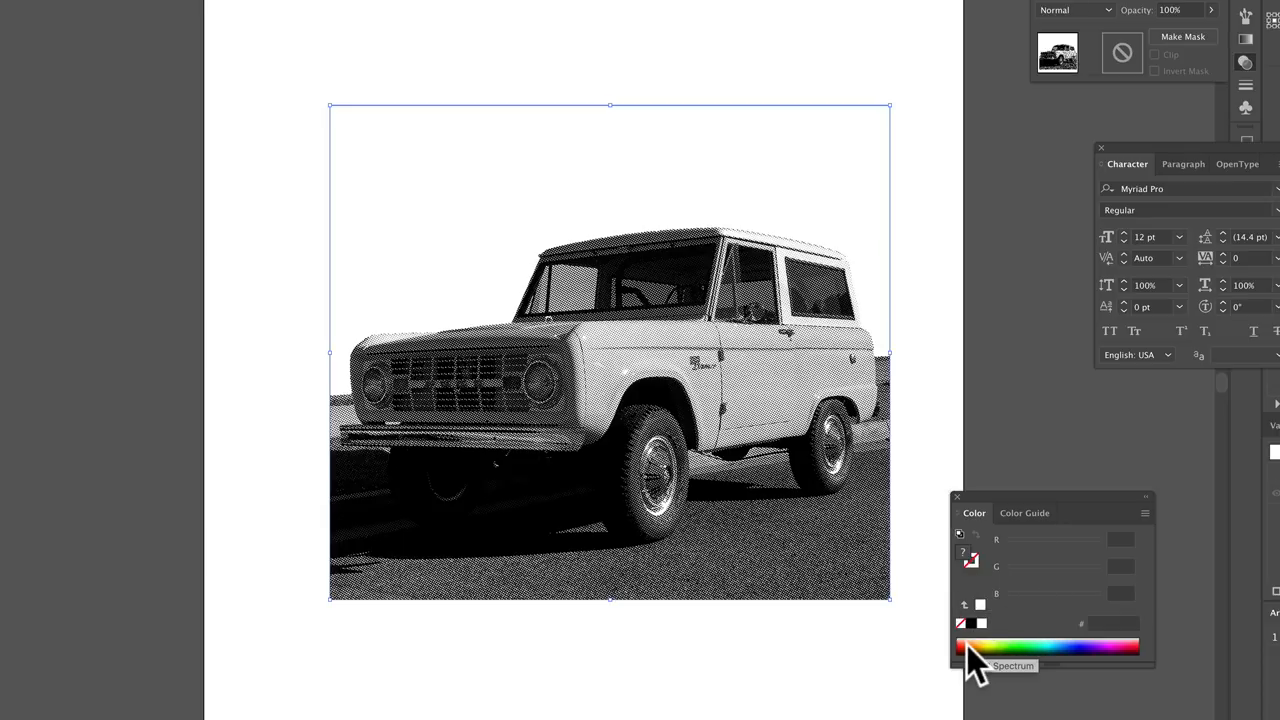
- Tint the Bronco image orange, then yellow, then settle on blue from the spectrum bar
{"action": "left_click", "coordinate": [1010, 648]}
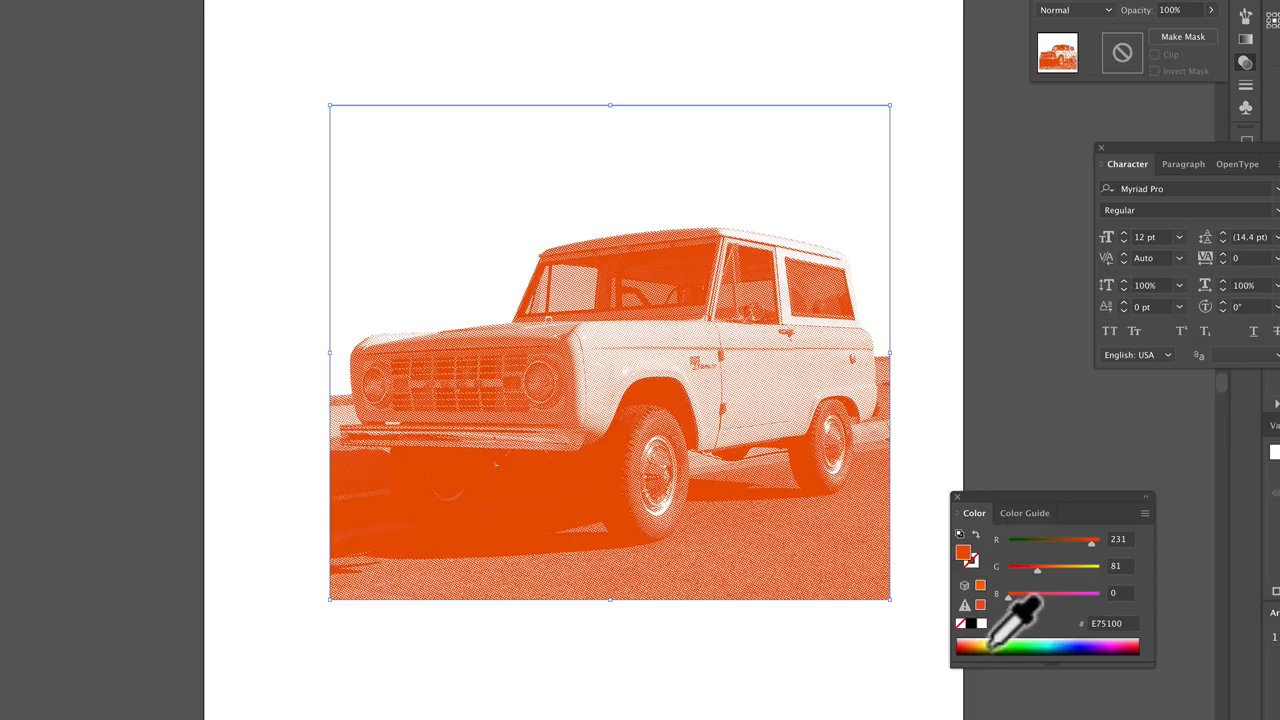
{"action": "left_click", "coordinate": [1050, 648]}
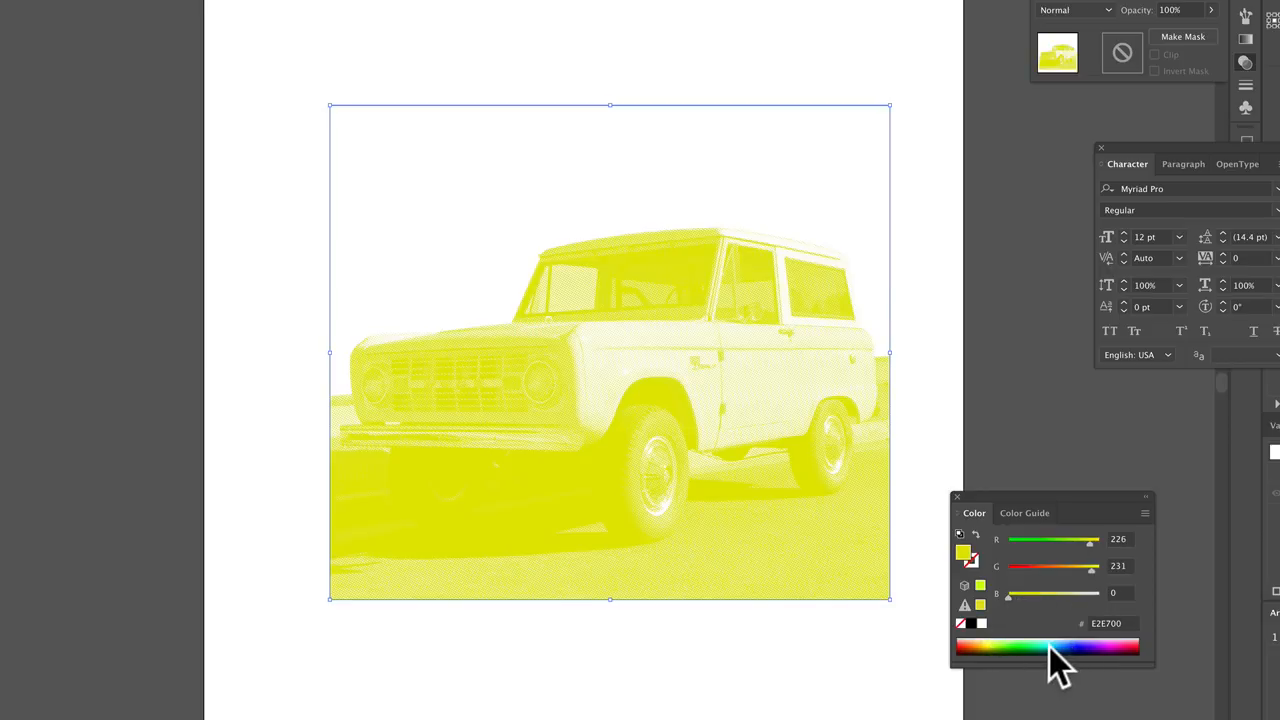
{"action": "left_click", "coordinate": [1070, 648]}
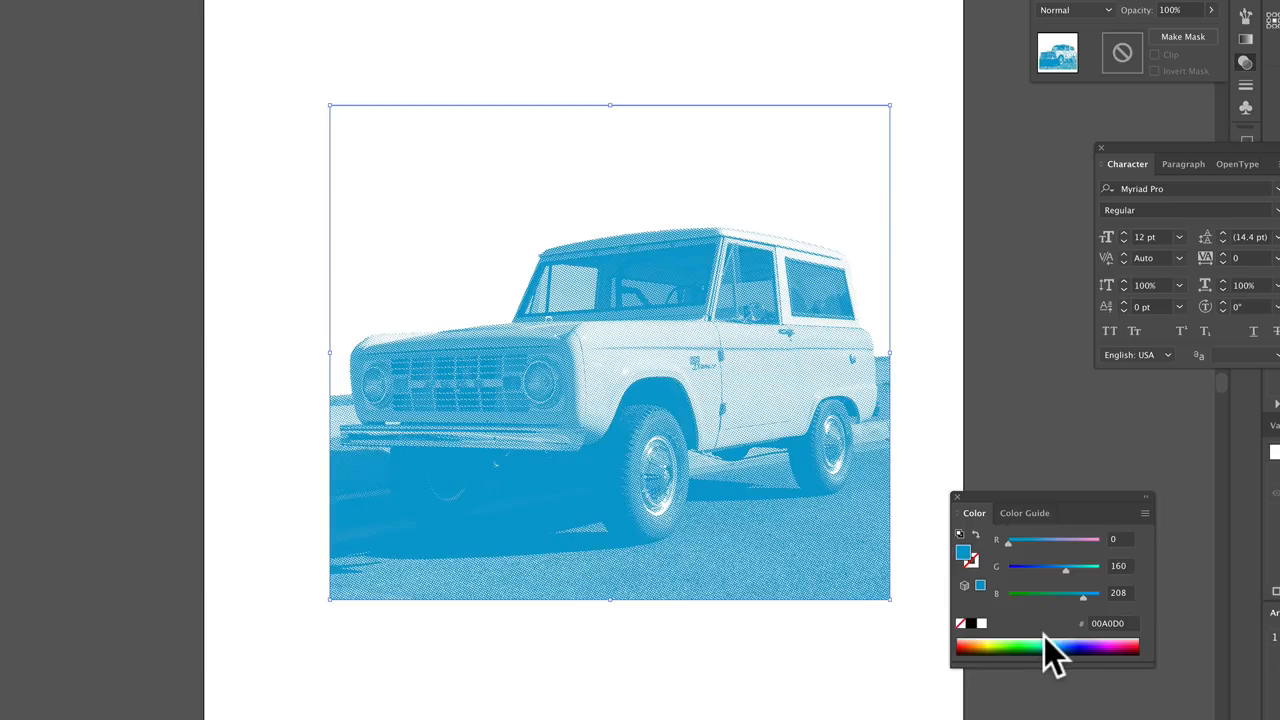
{"action": "mouse_move", "coordinate": [880, 610]}
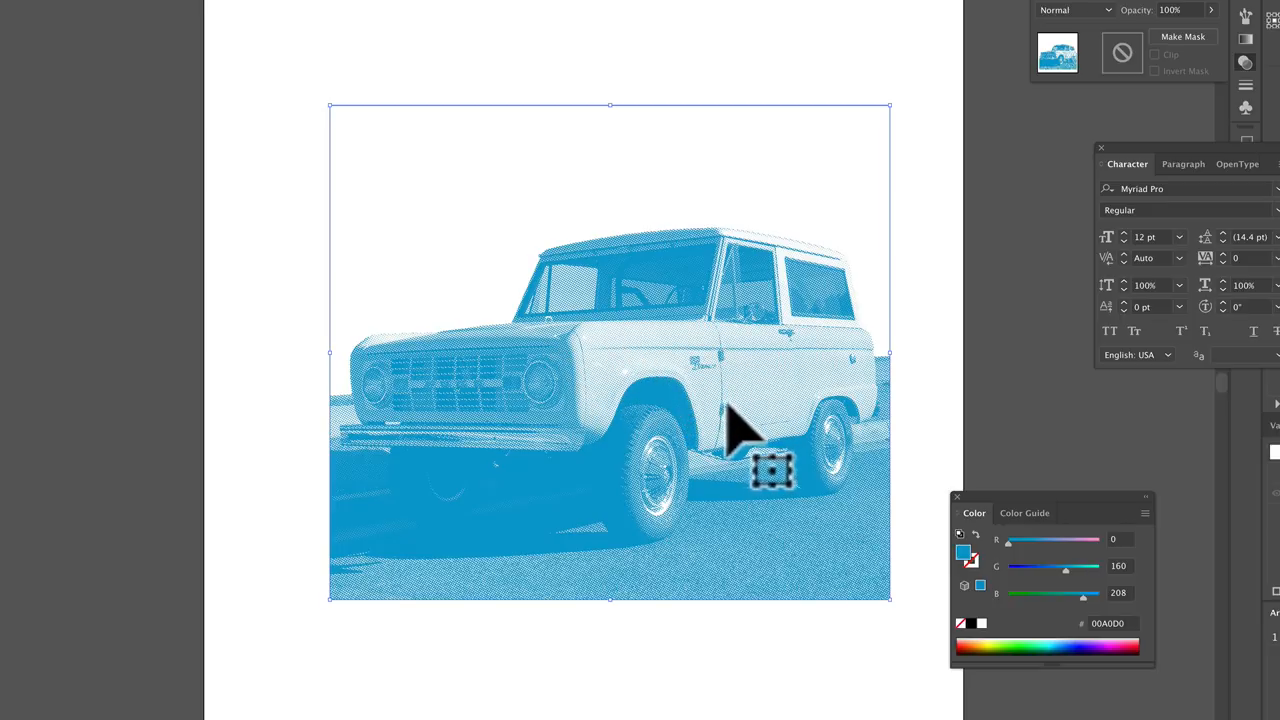
{"action": "mouse_move", "coordinate": [224, 356]}
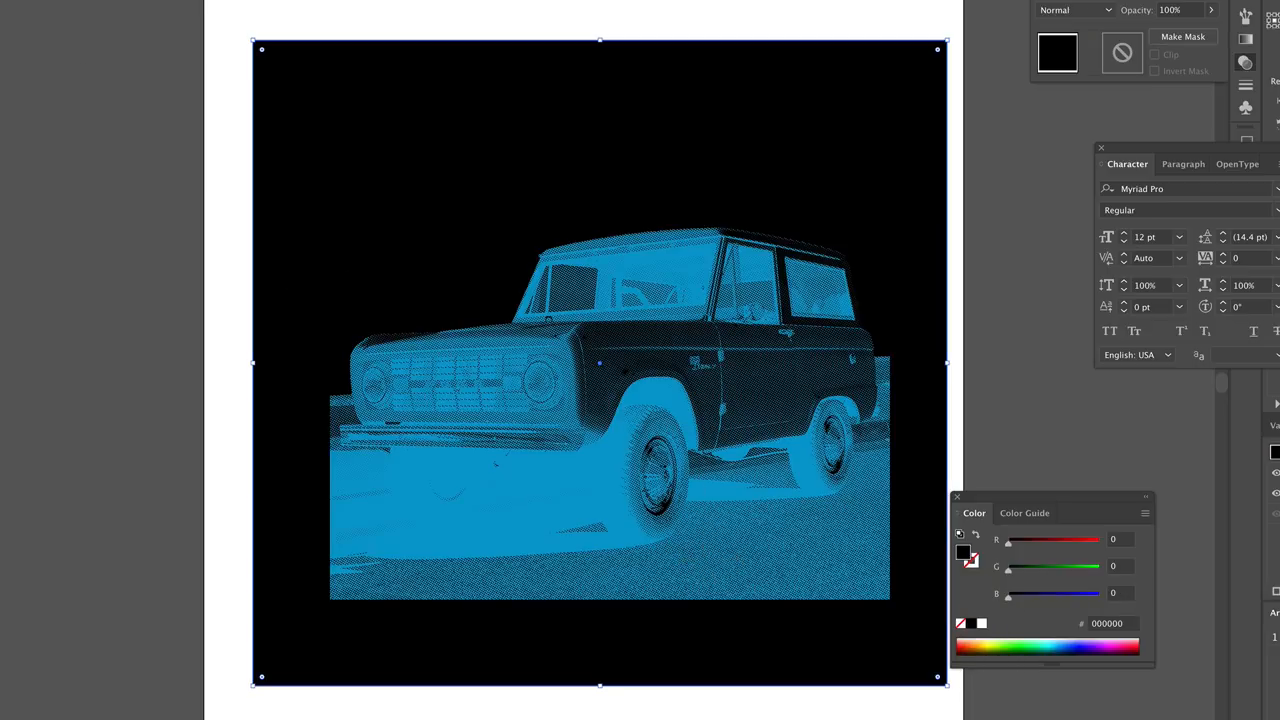
{"action": "mouse_move", "coordinate": [536, 424]}
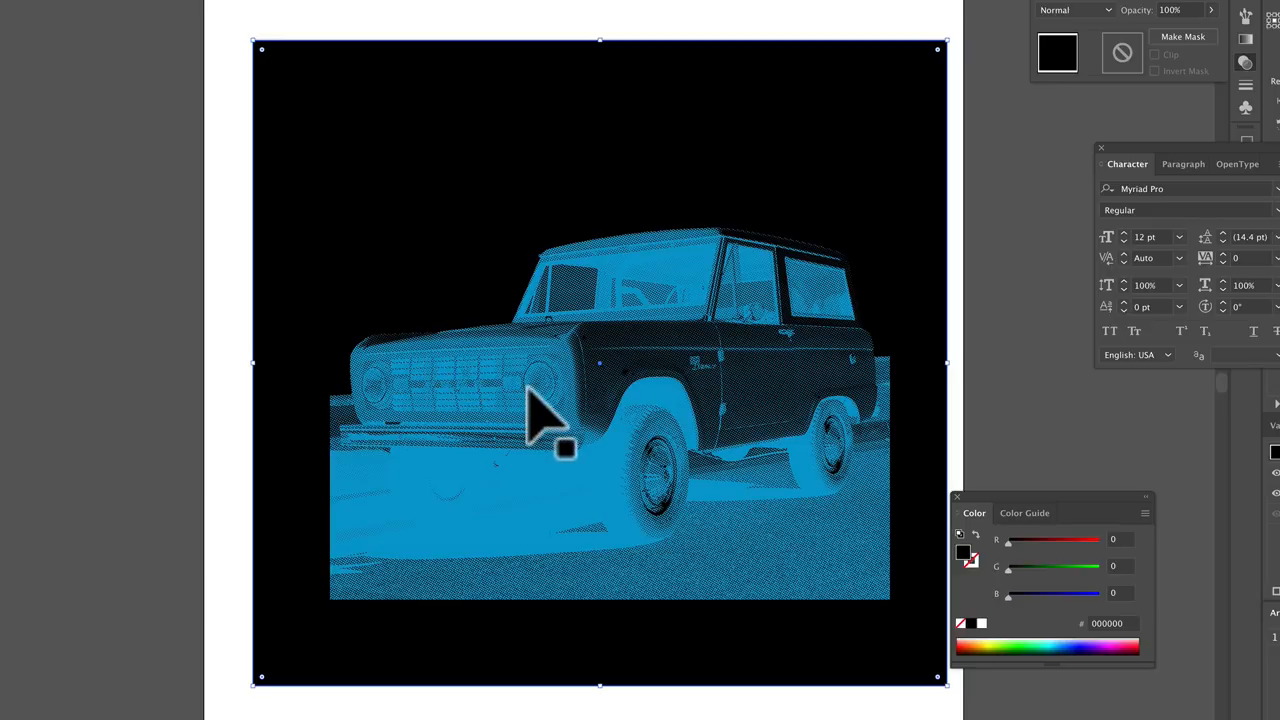
{"action": "mouse_move", "coordinate": [536, 404]}
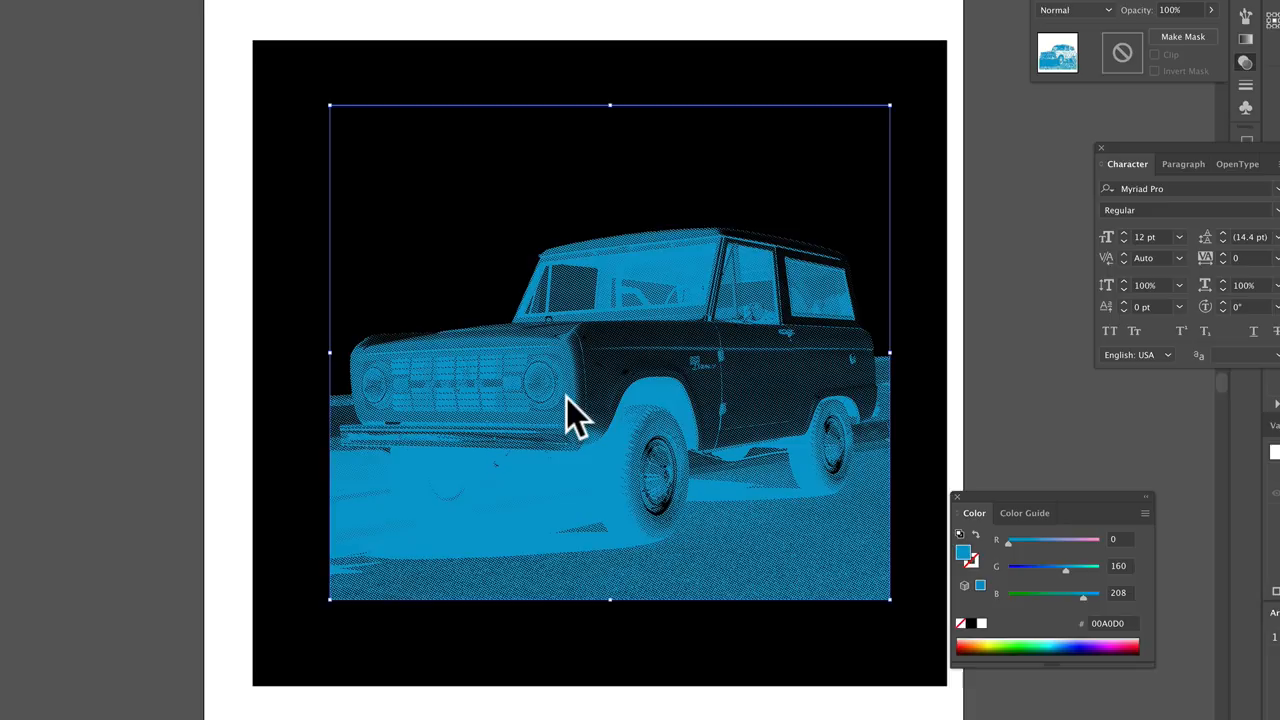
{"action": "mouse_move", "coordinate": [980, 560]}
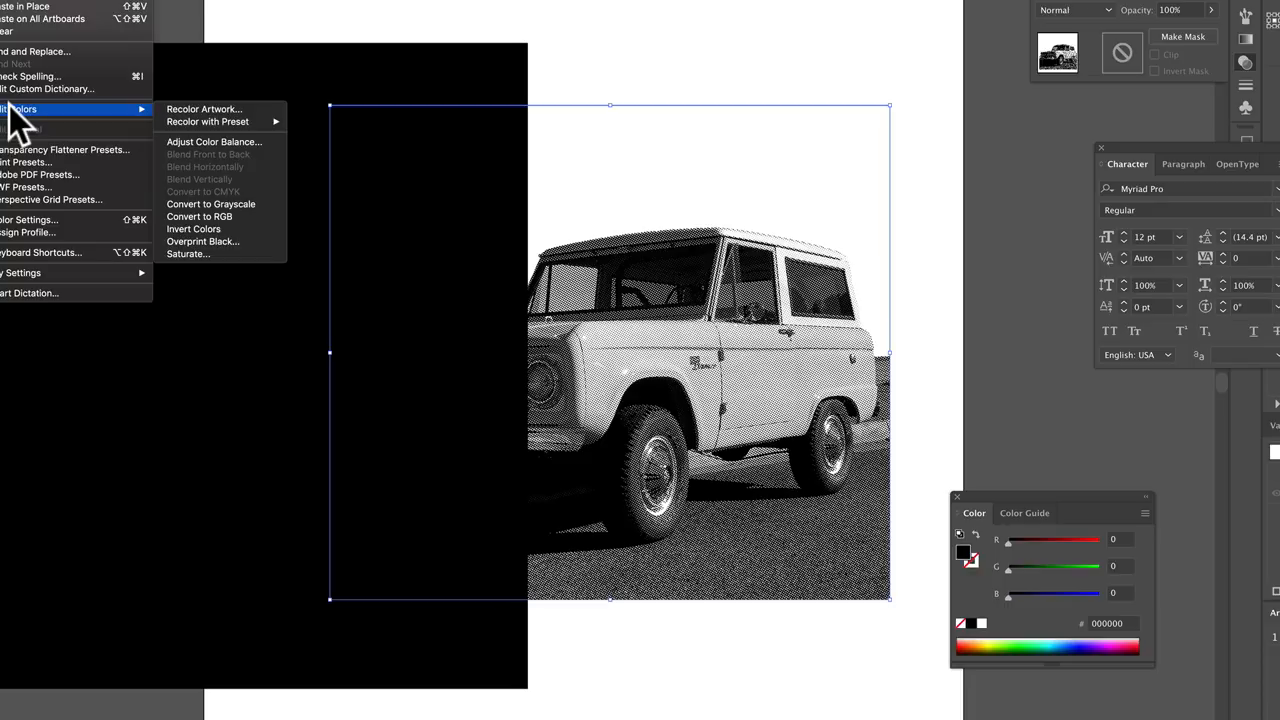
{"action": "mouse_move", "coordinate": [220, 210]}
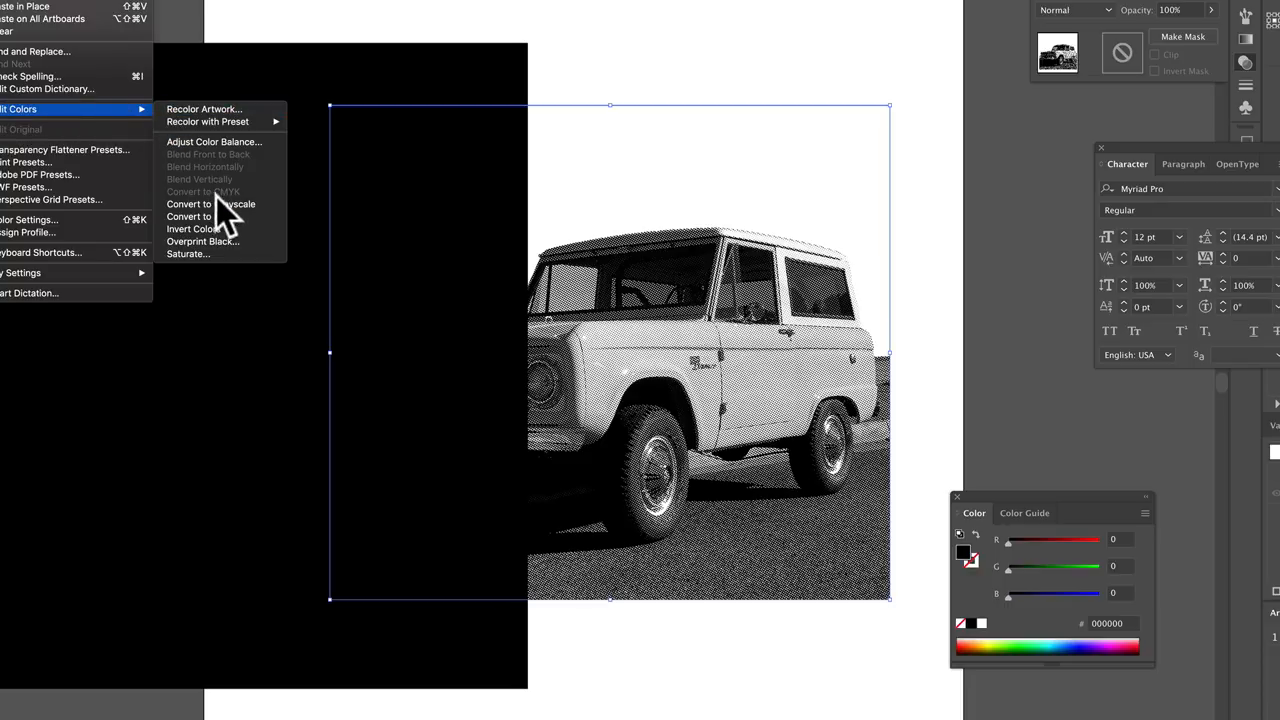
- Invert the image's colours, tint it yellow, and lower HSB saturation to a pale cream
{"action": "left_click", "coordinate": [196, 228]}
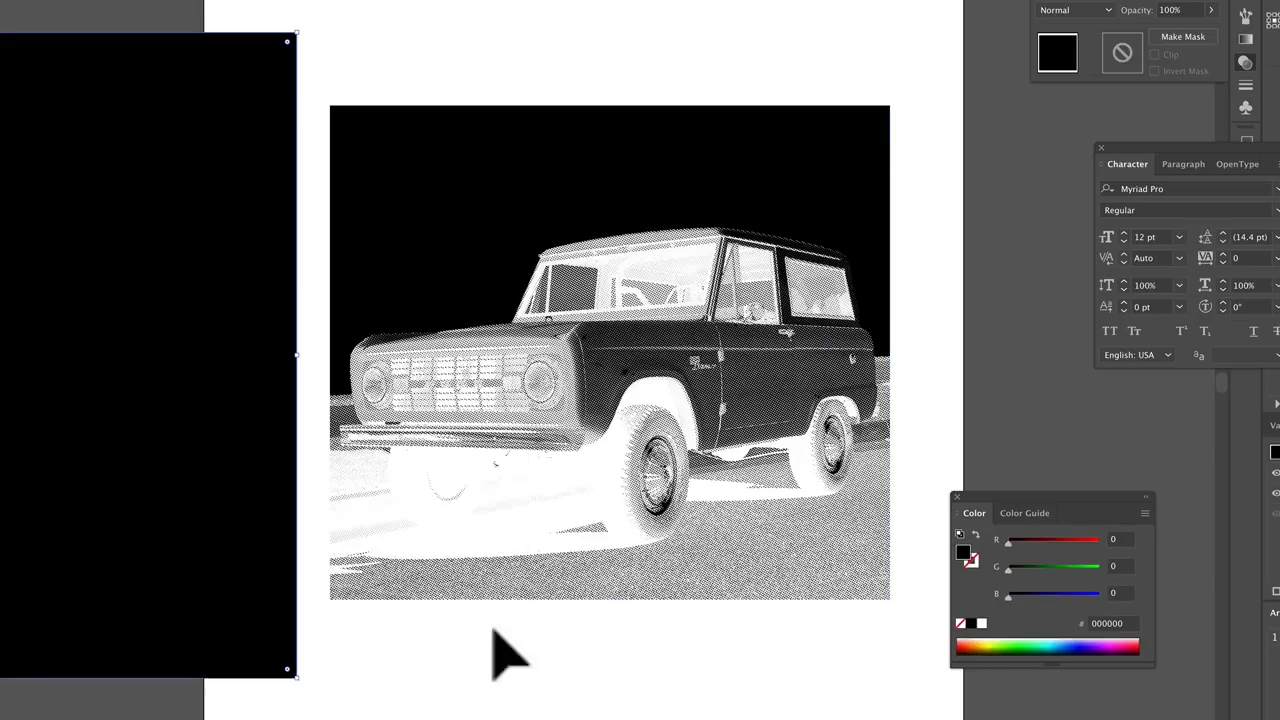
{"action": "mouse_move", "coordinate": [432, 364]}
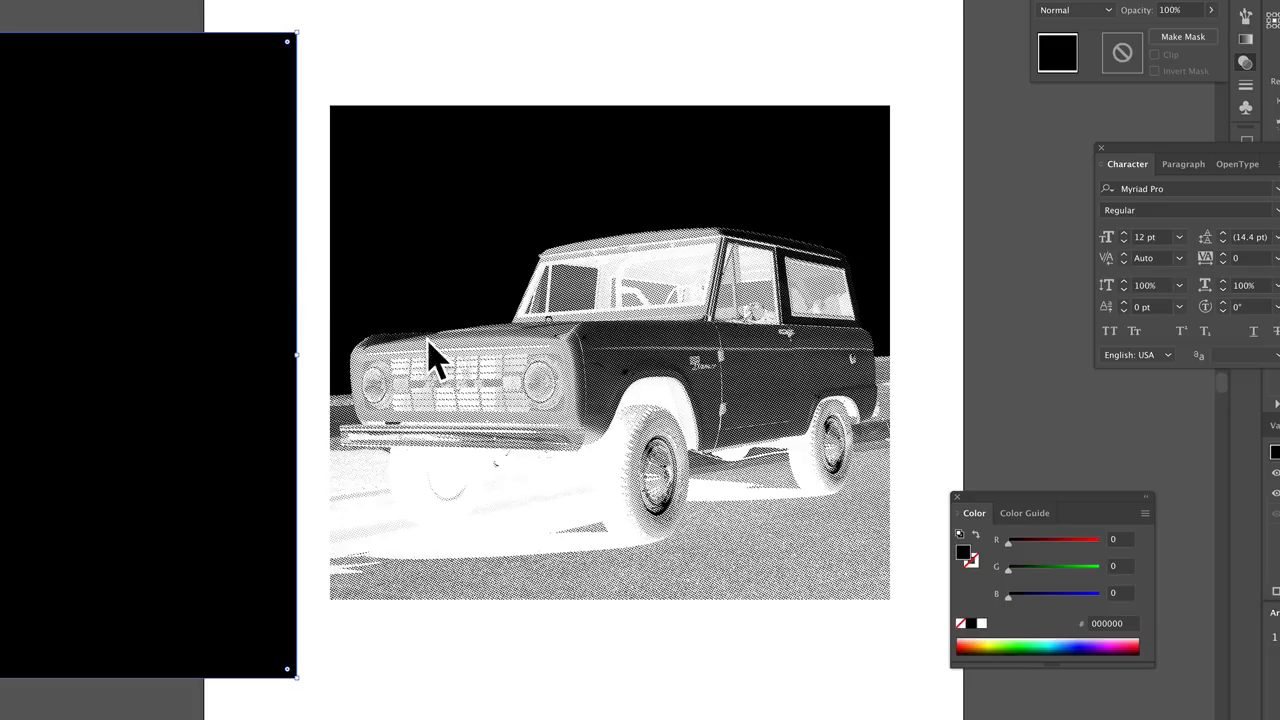
{"action": "mouse_move", "coordinate": [1018, 618]}
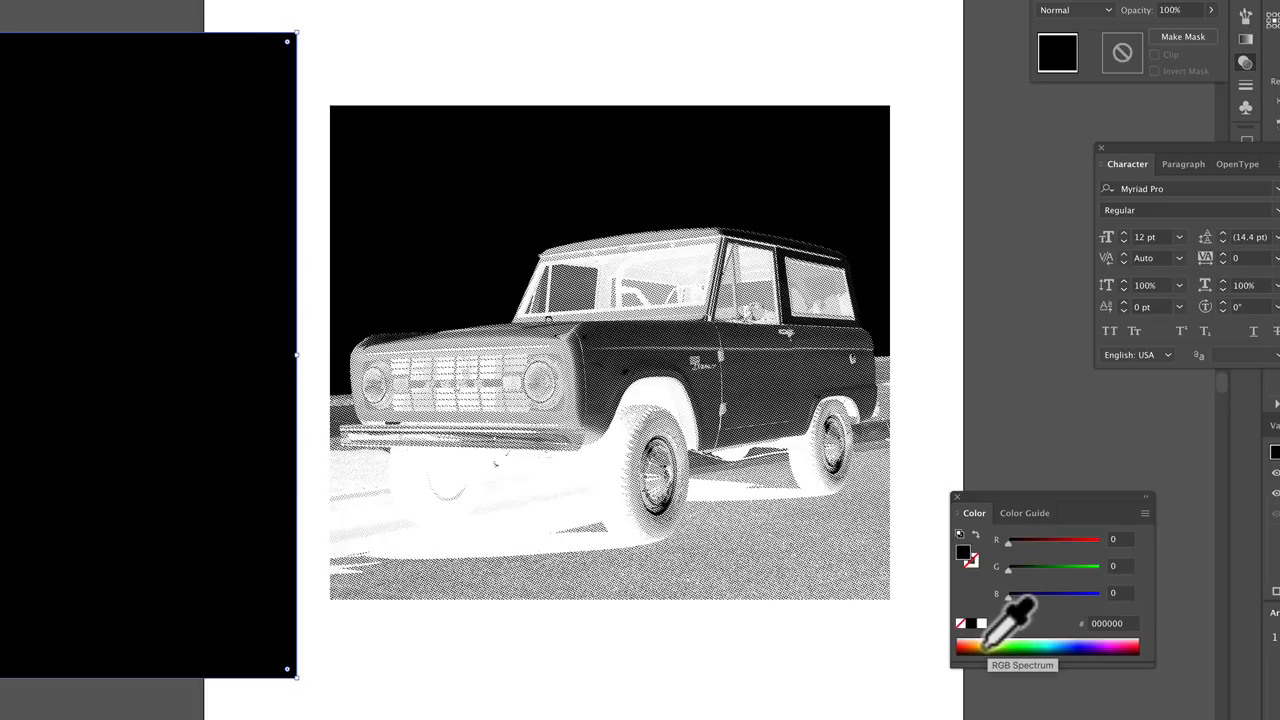
{"action": "left_click", "coordinate": [1012, 648]}
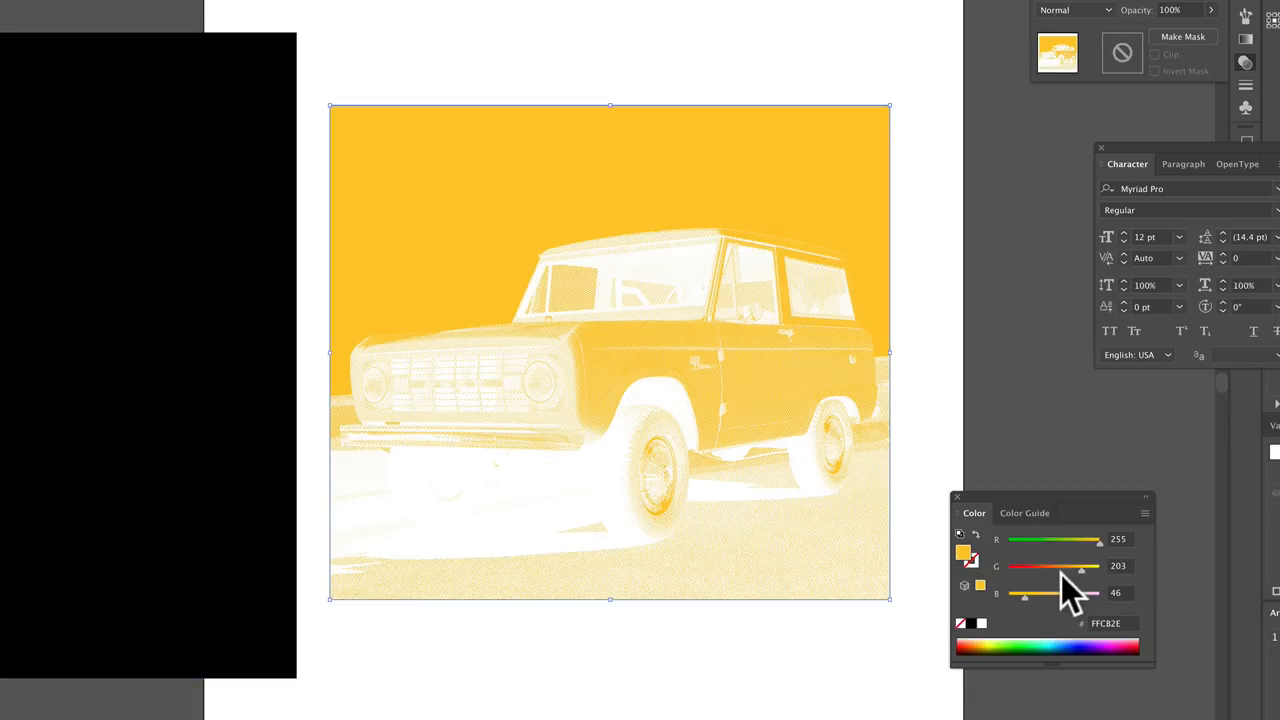
{"action": "left_click", "coordinate": [1144, 512]}
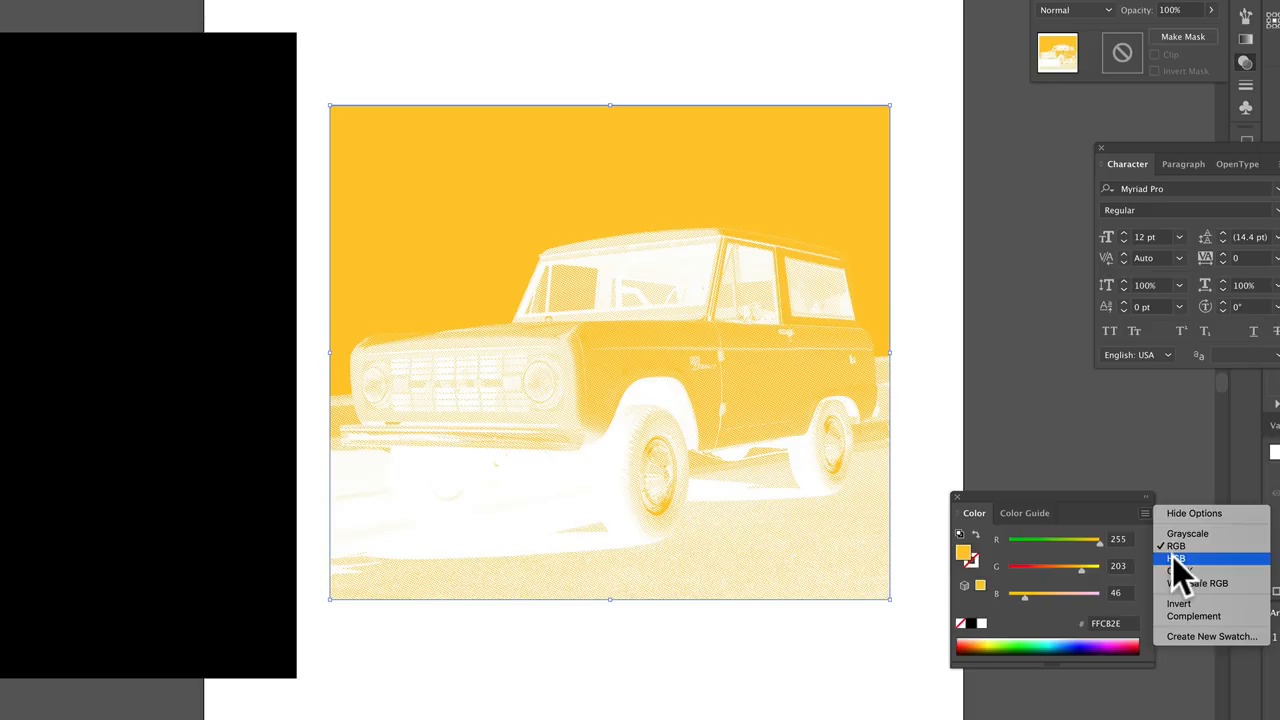
{"action": "left_click", "coordinate": [1176, 558]}
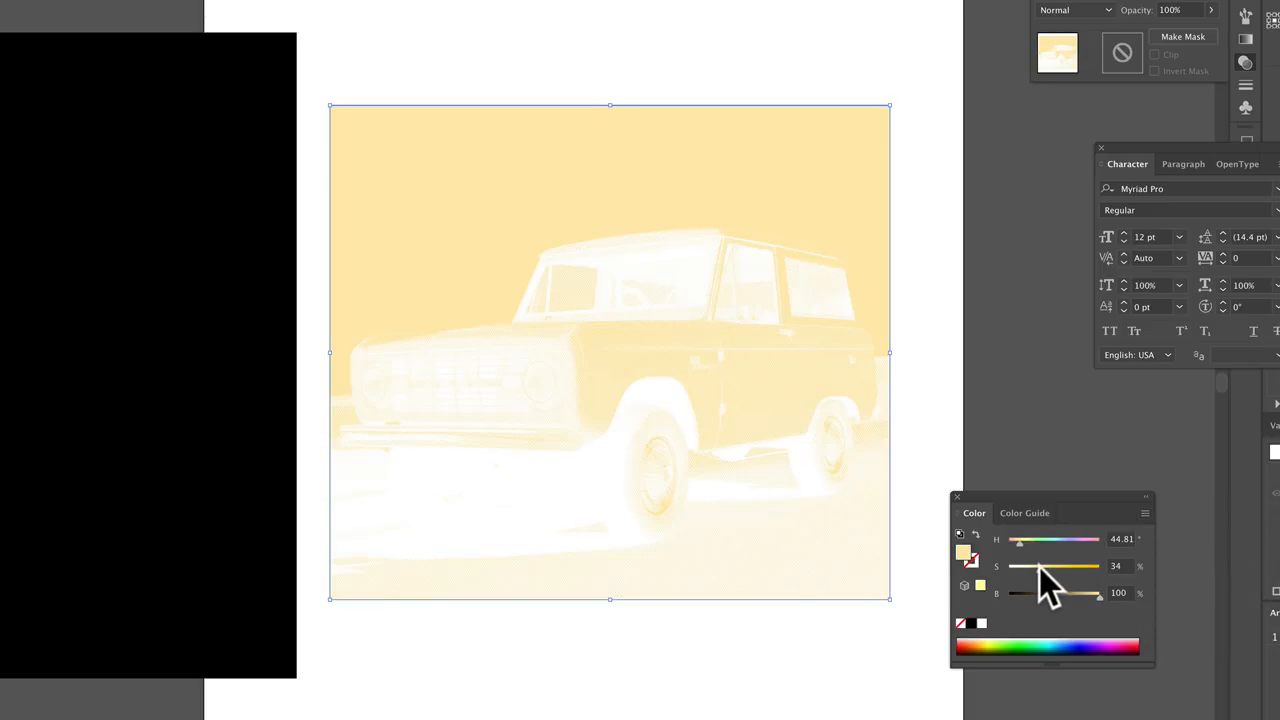
{"action": "left_click_drag", "start_coordinate": [1098, 592], "coordinate": [1076, 592]}
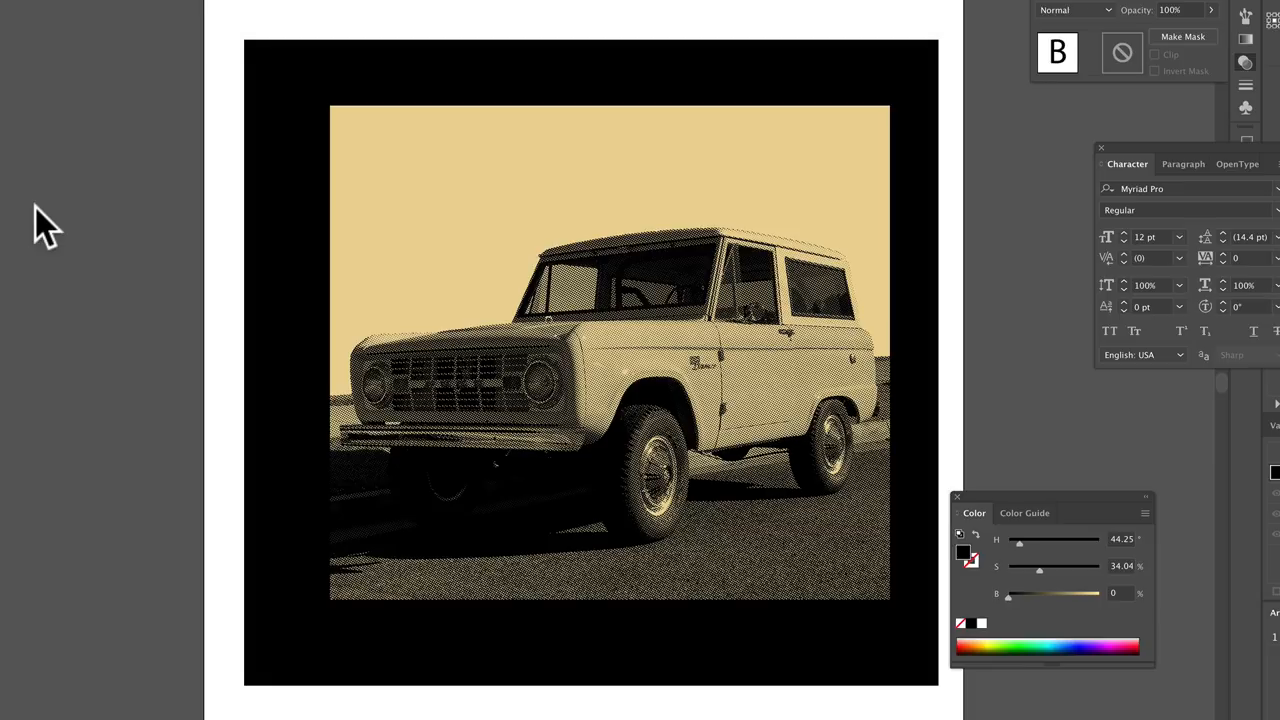
- Add a large BRONCO title set in Goblin One across the image
{"action": "type", "text": "BRONCO"}
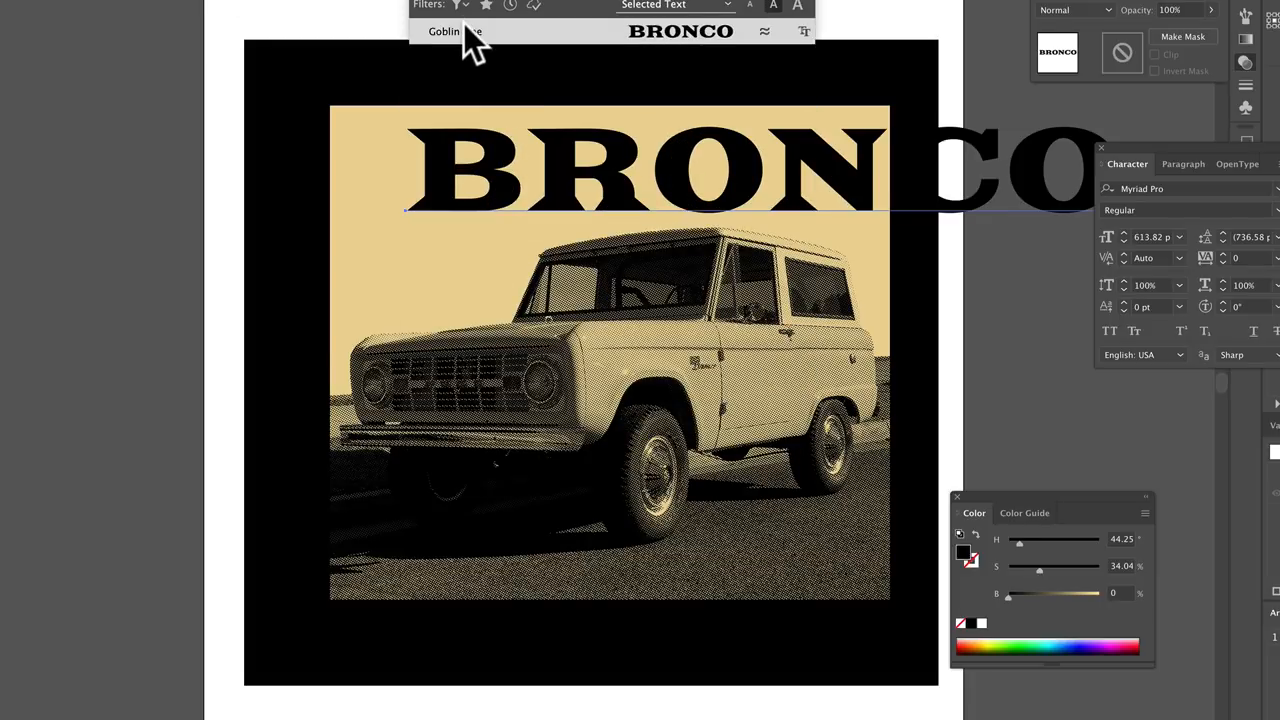
{"action": "left_click", "coordinate": [444, 32]}
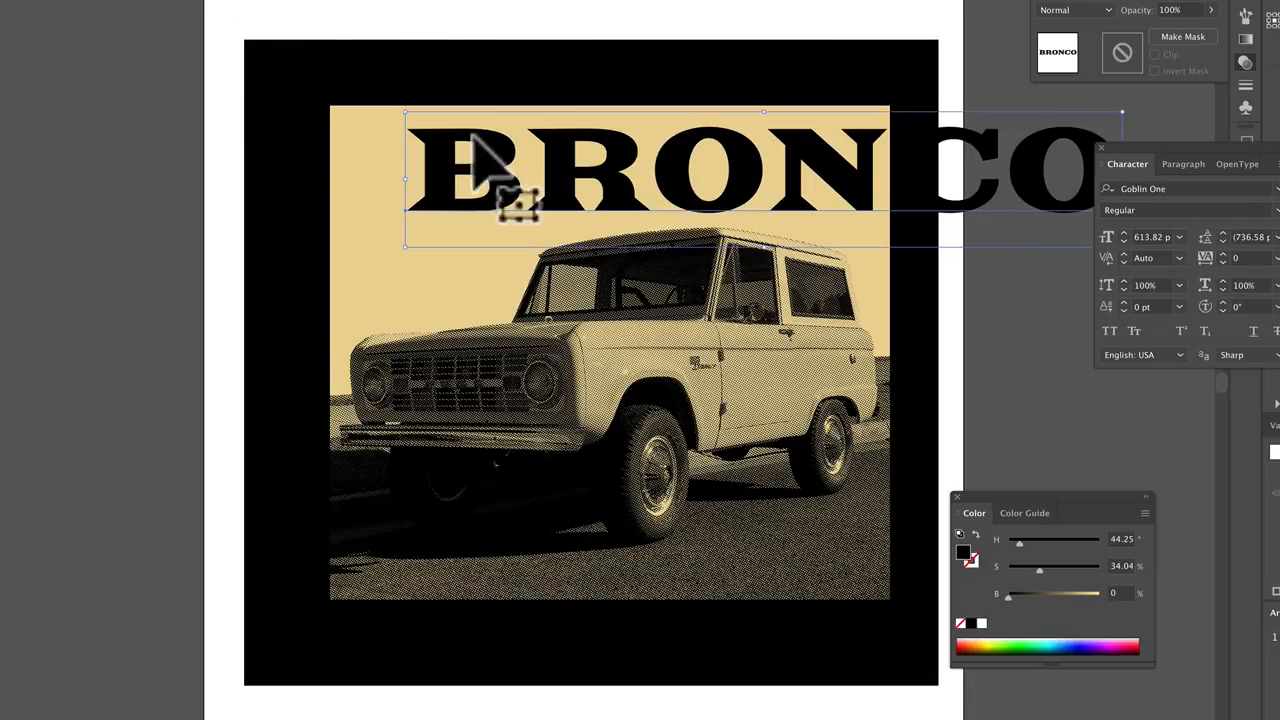